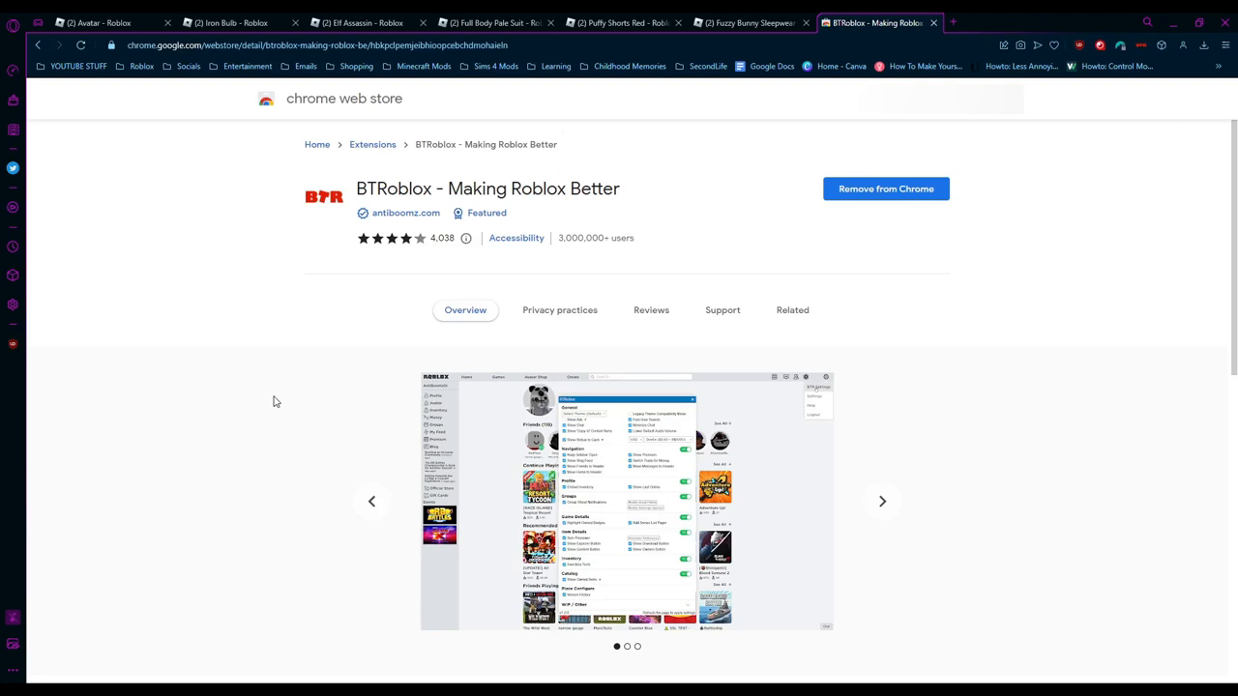
pyautogui.moveTo(124, 55)
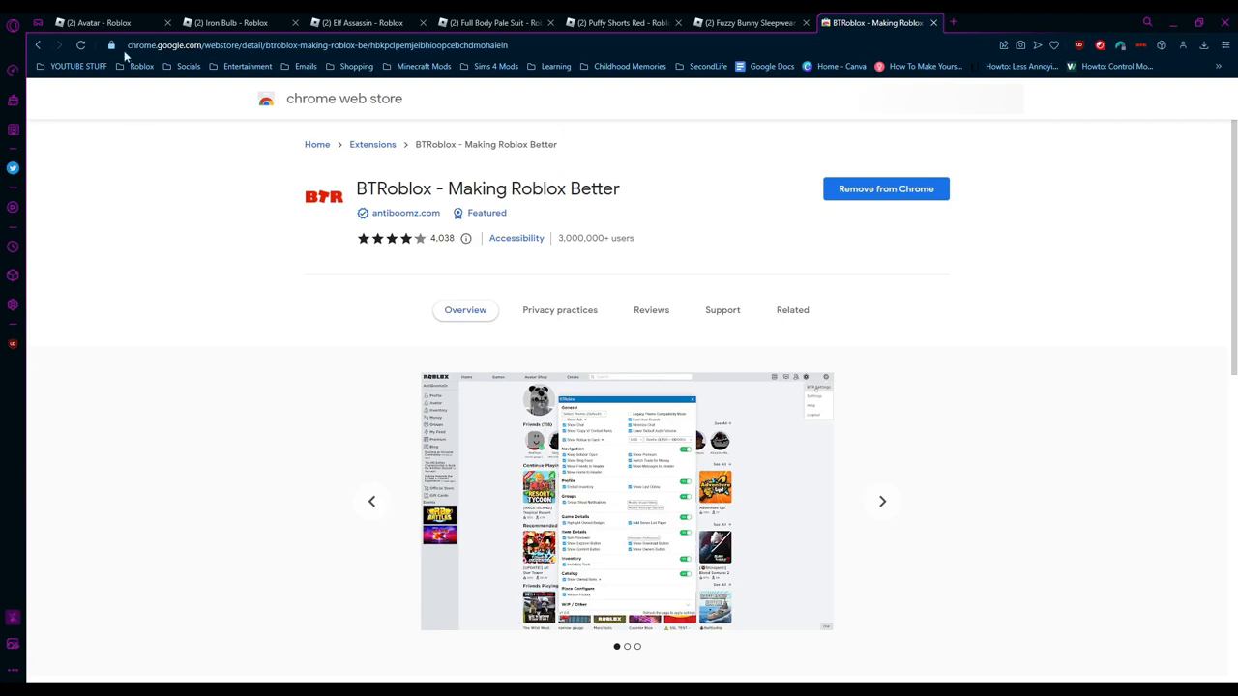
# Switch back to the Avatar - Roblox tab from the Chrome Web Store page
pyautogui.click(96, 23)
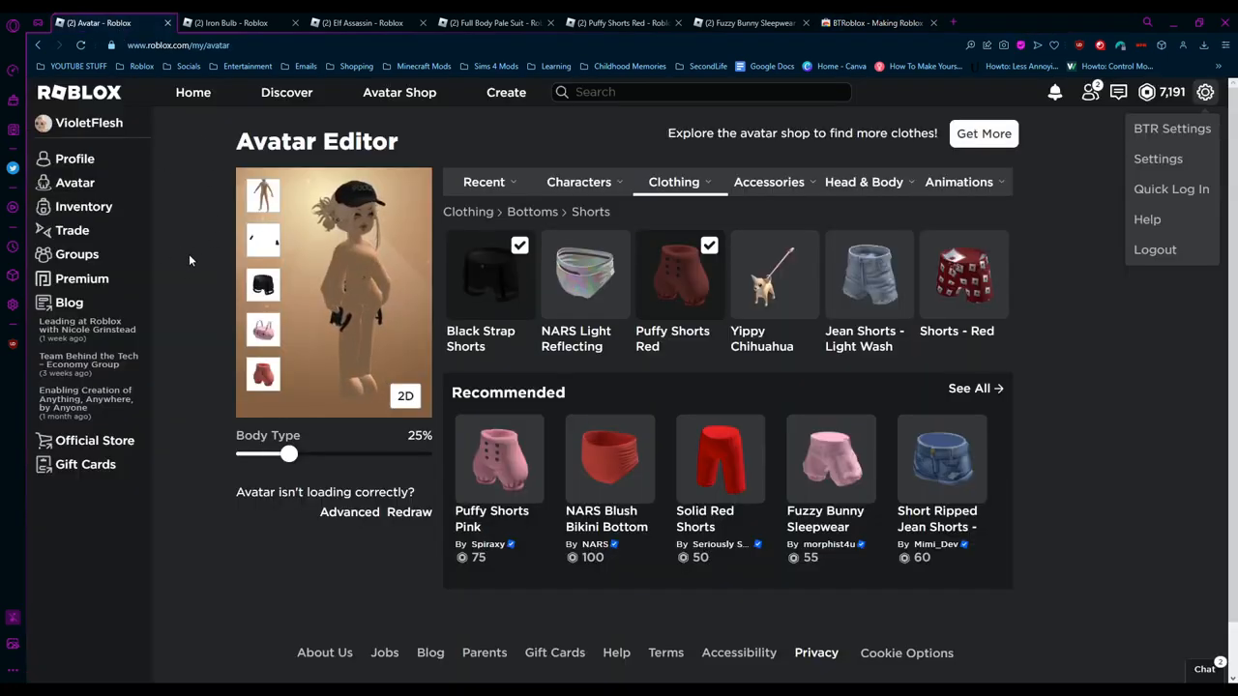
pyautogui.click(1204, 93)
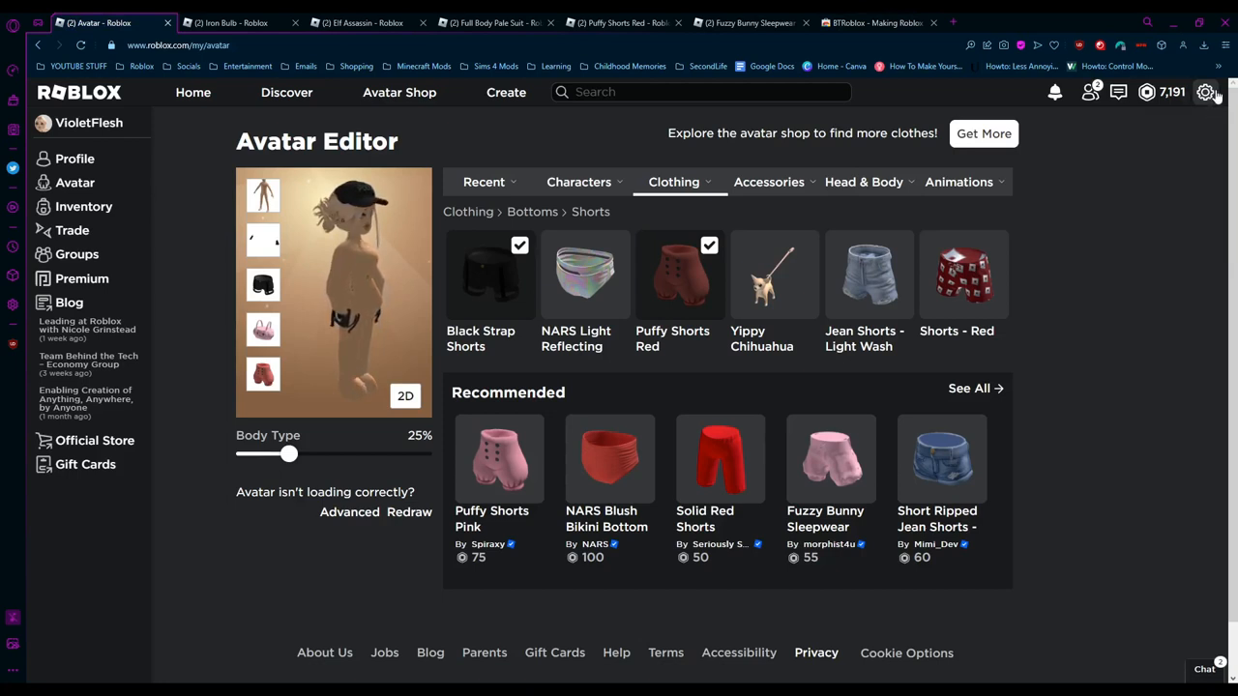
pyautogui.click(1204, 93)
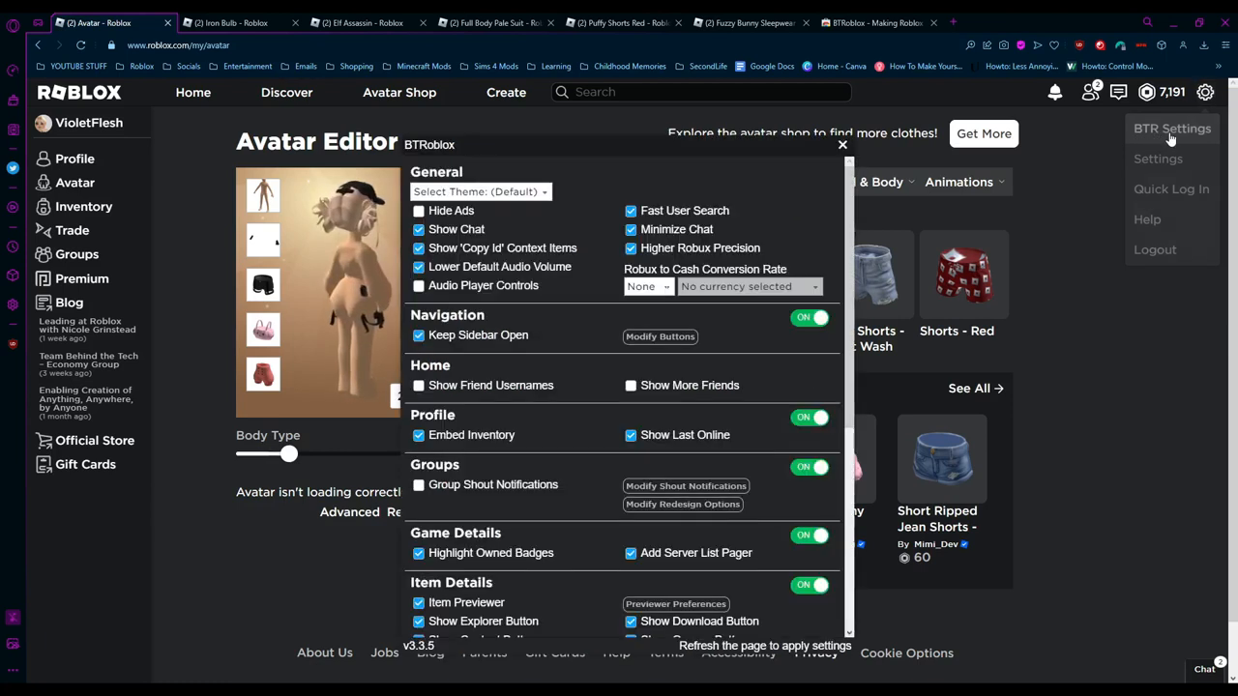
pyautogui.scroll(-3)
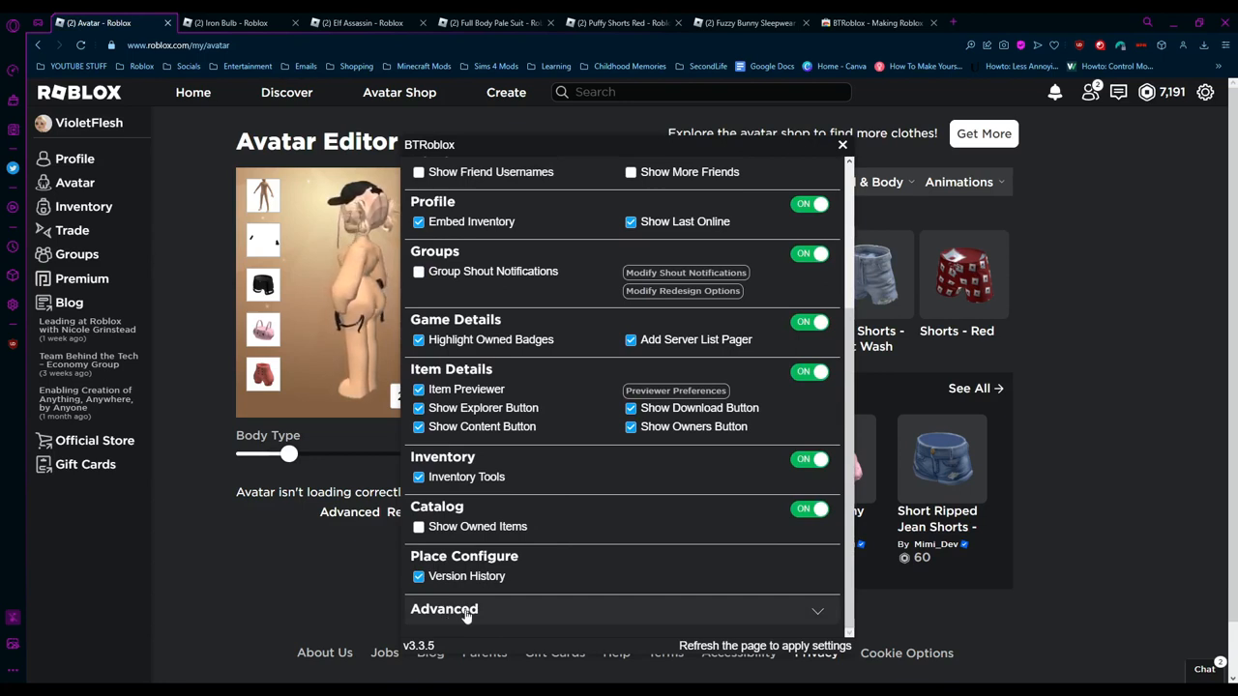
pyautogui.click(445, 607)
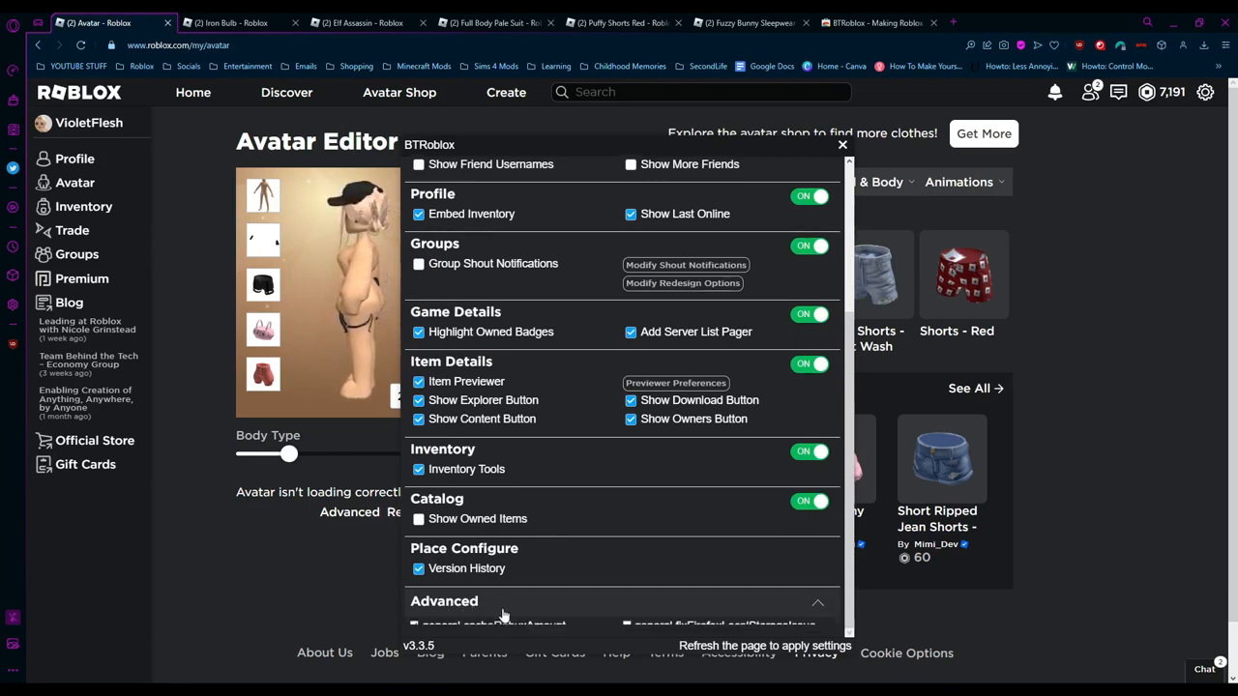
pyautogui.scroll(-3)
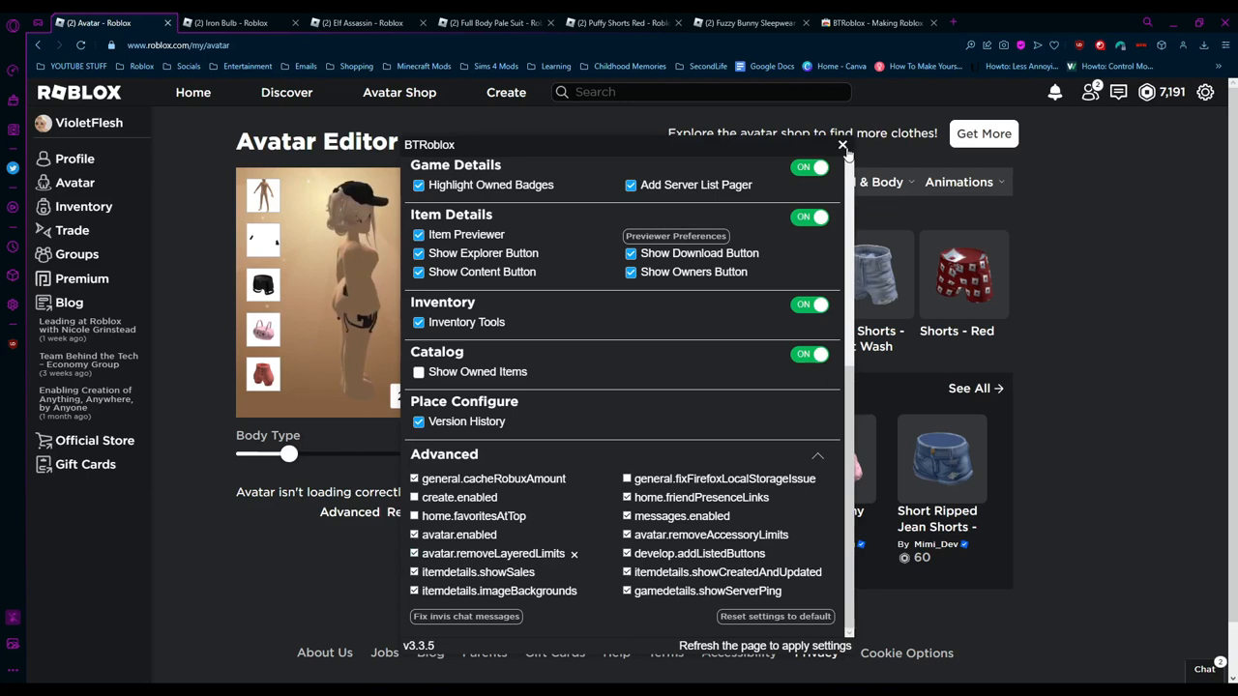
pyautogui.click(841, 145)
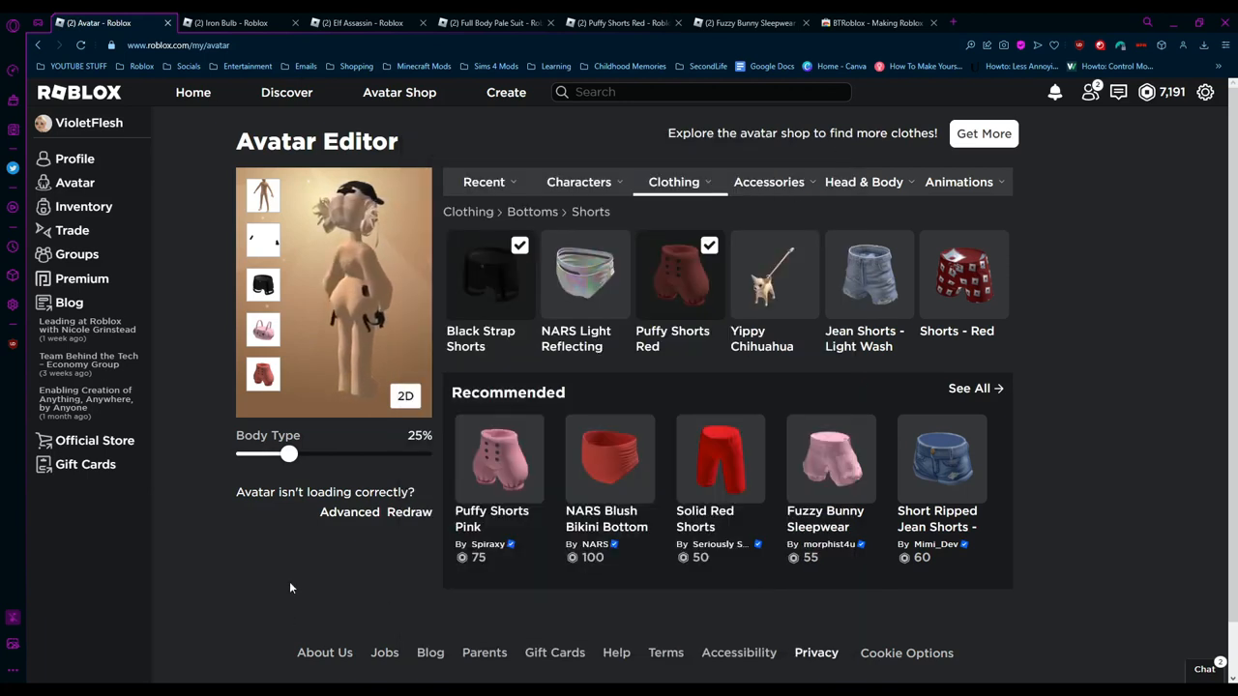
# Browse the owned shirts under Clothing, then switch to the Elf Assassin bundle tab
pyautogui.click(673, 182)
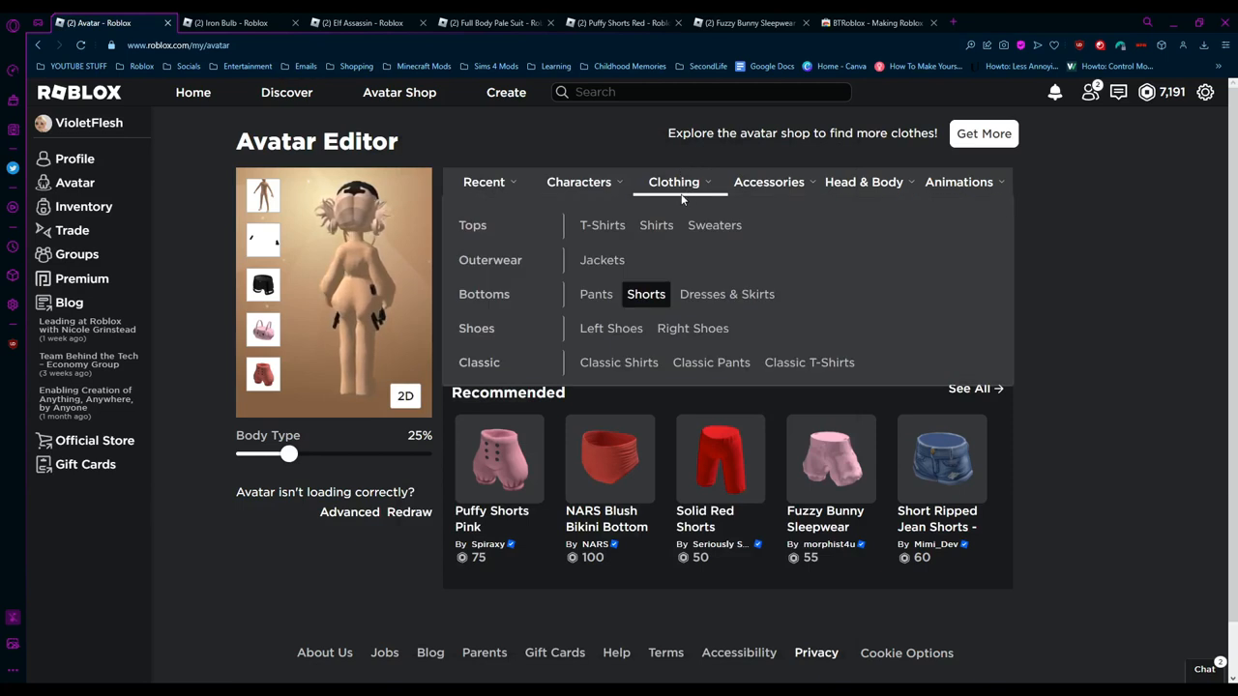
pyautogui.click(656, 224)
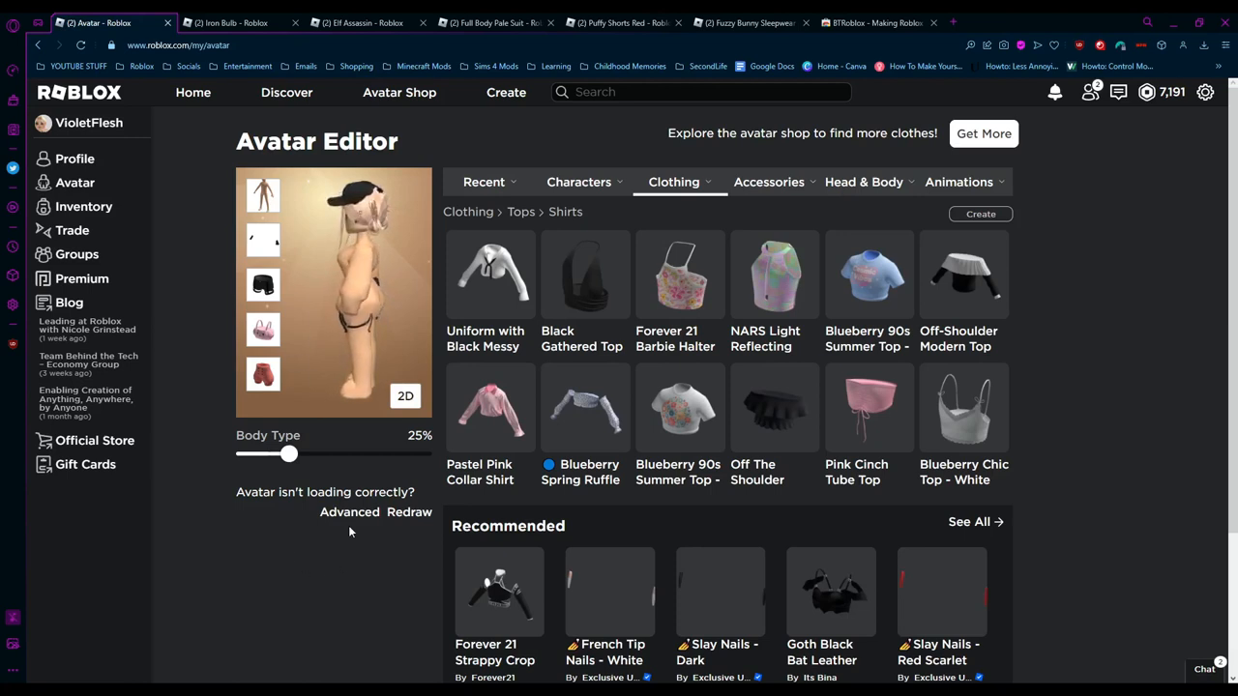
pyautogui.click(673, 182)
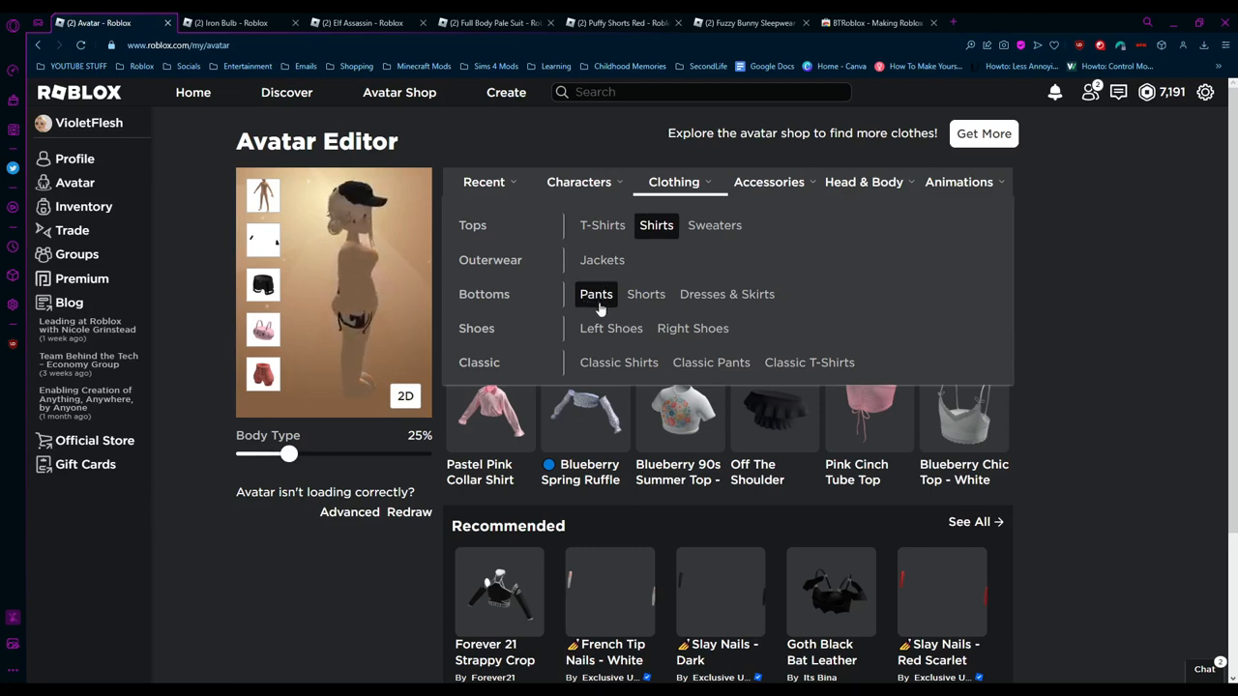
pyautogui.click(655, 224)
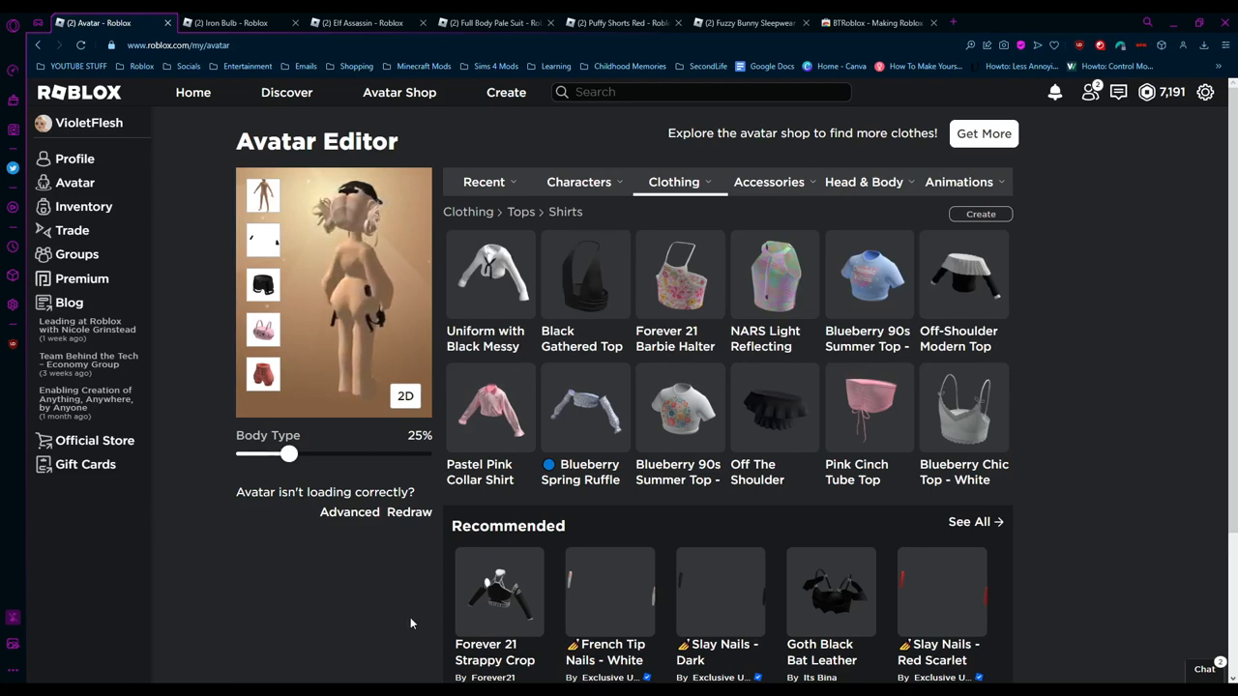
pyautogui.click(231, 24)
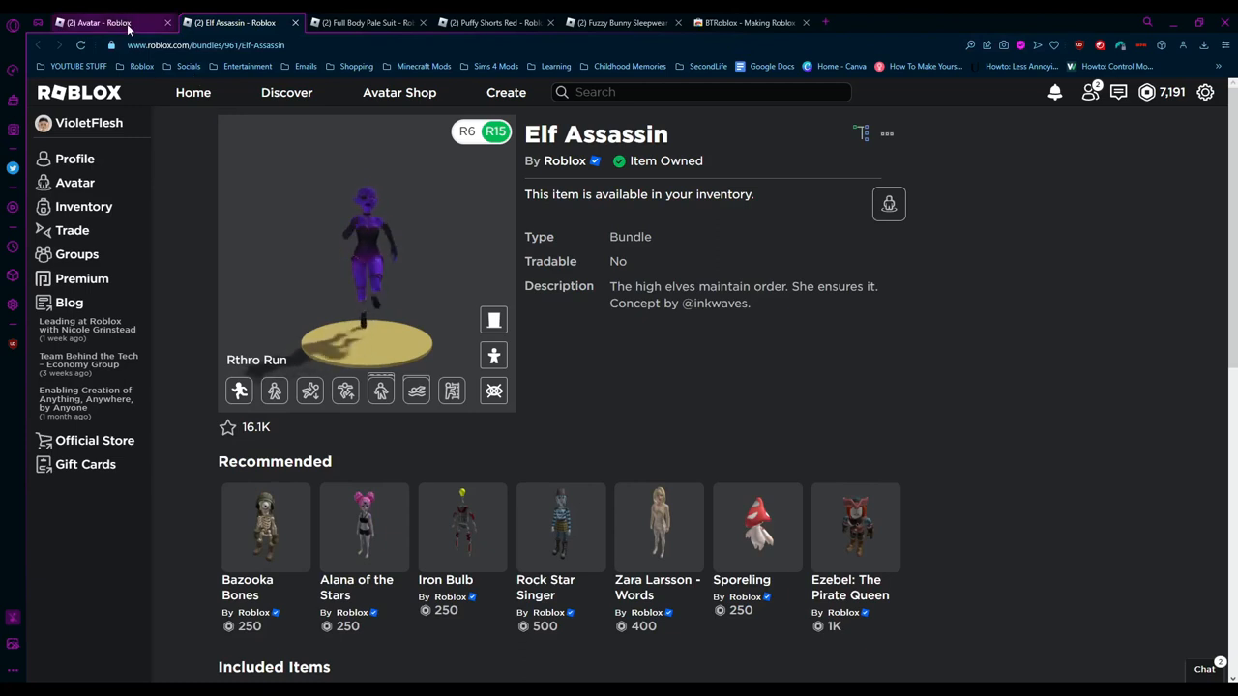
# Back in the Avatar Editor, browse Classic Heads and Torso under Head & Body
pyautogui.click(93, 24)
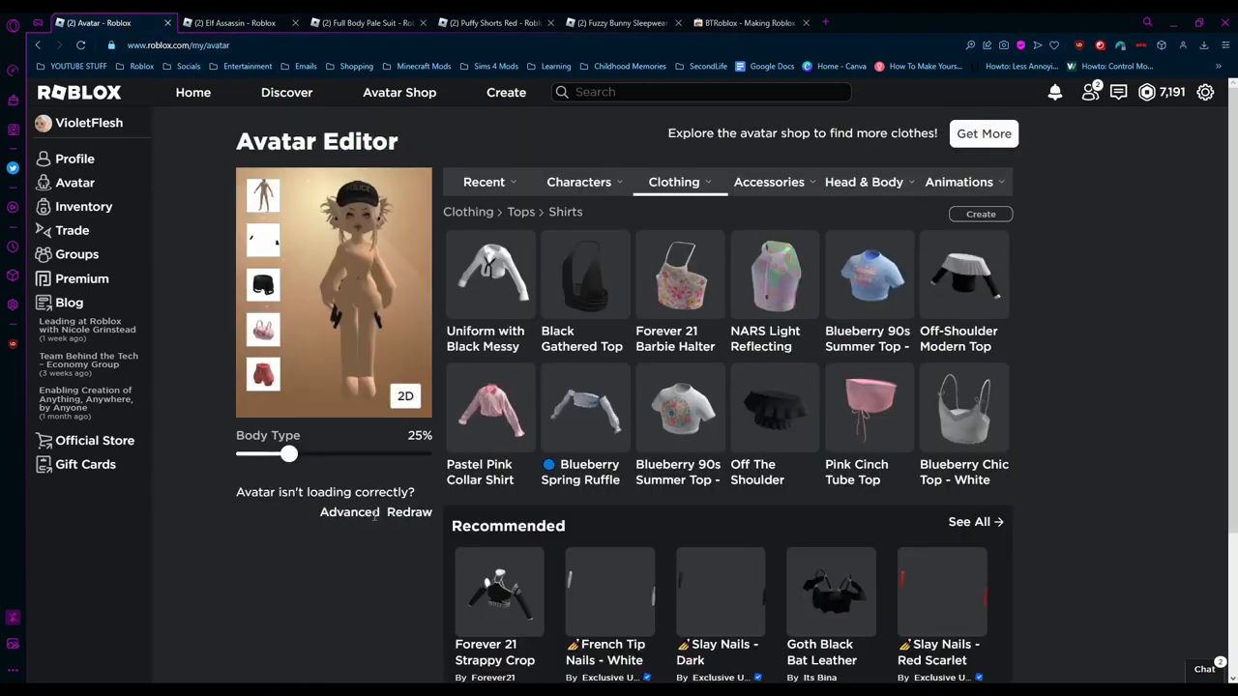
pyautogui.click(862, 181)
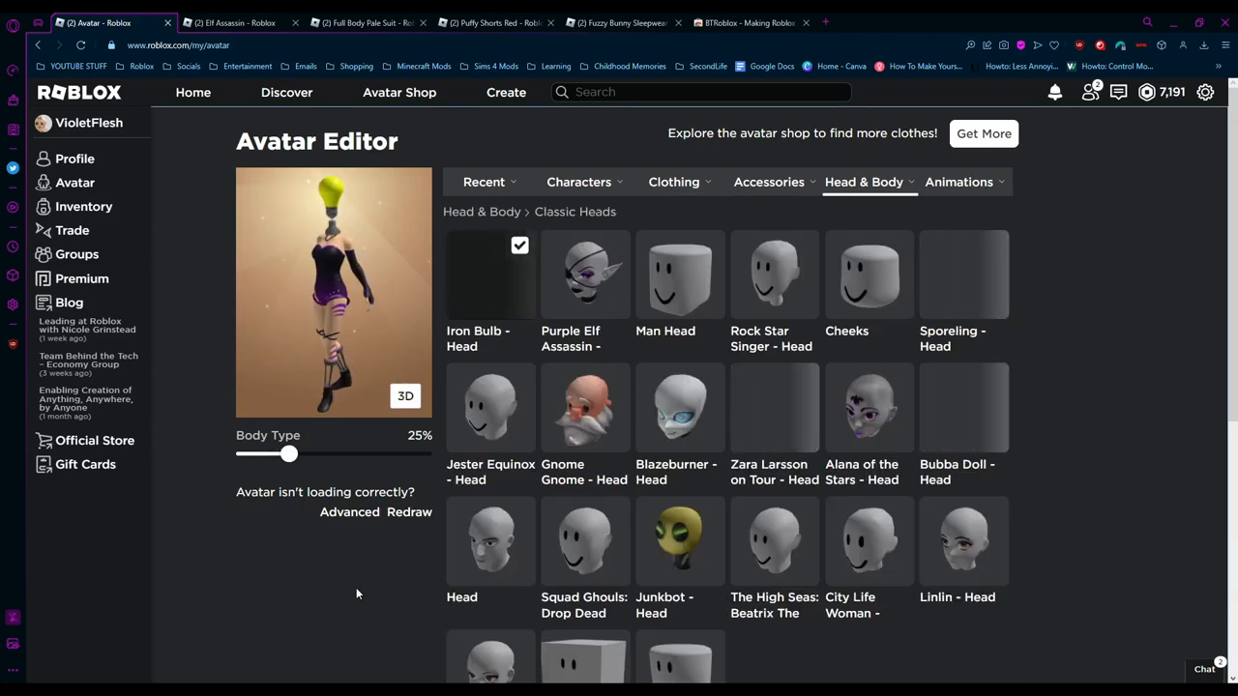
pyautogui.moveTo(371, 580)
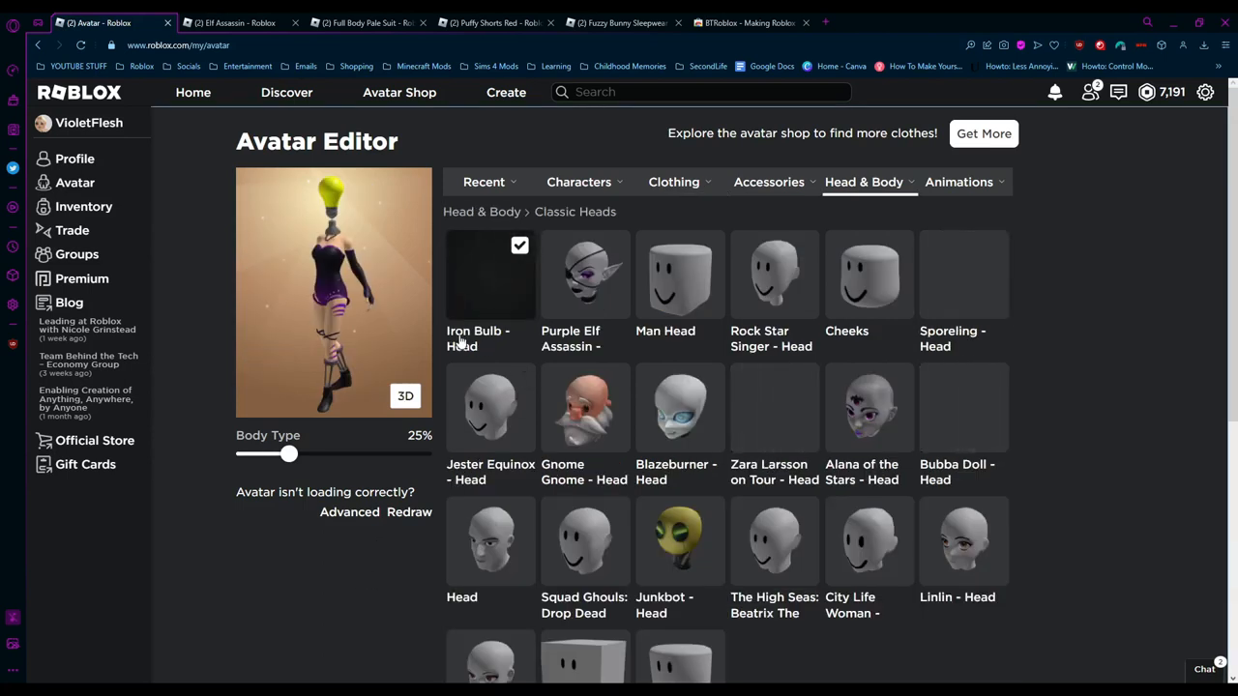
pyautogui.click(863, 182)
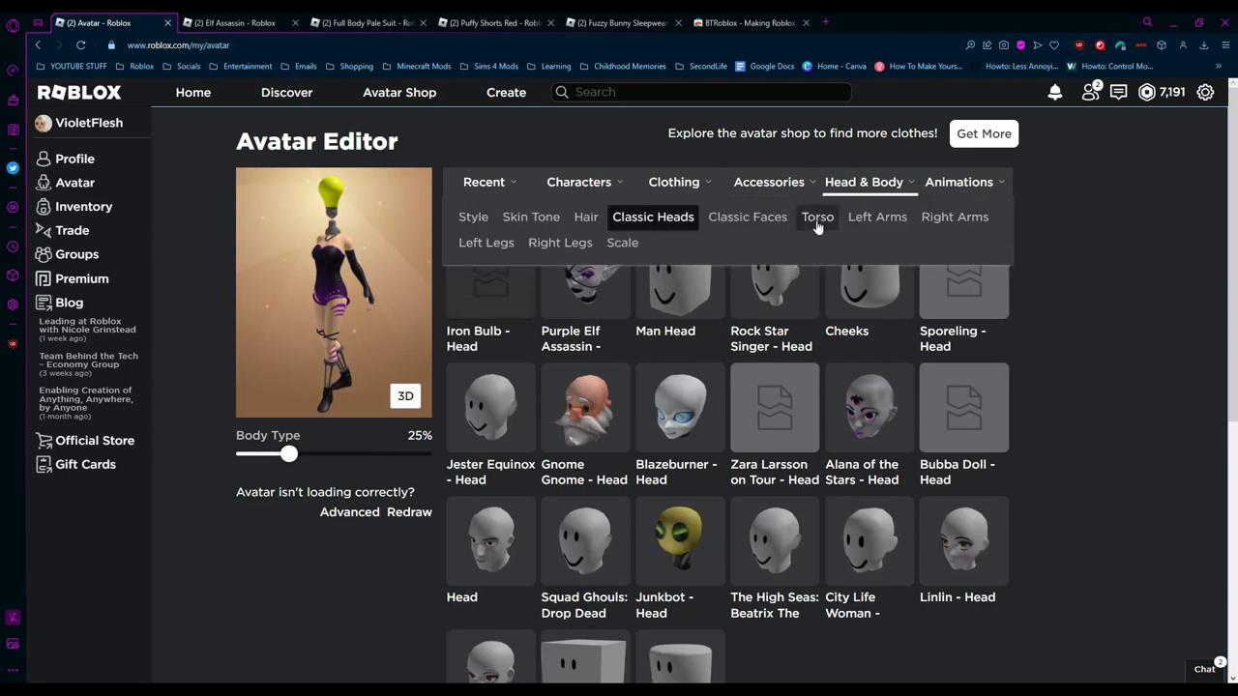
pyautogui.click(816, 216)
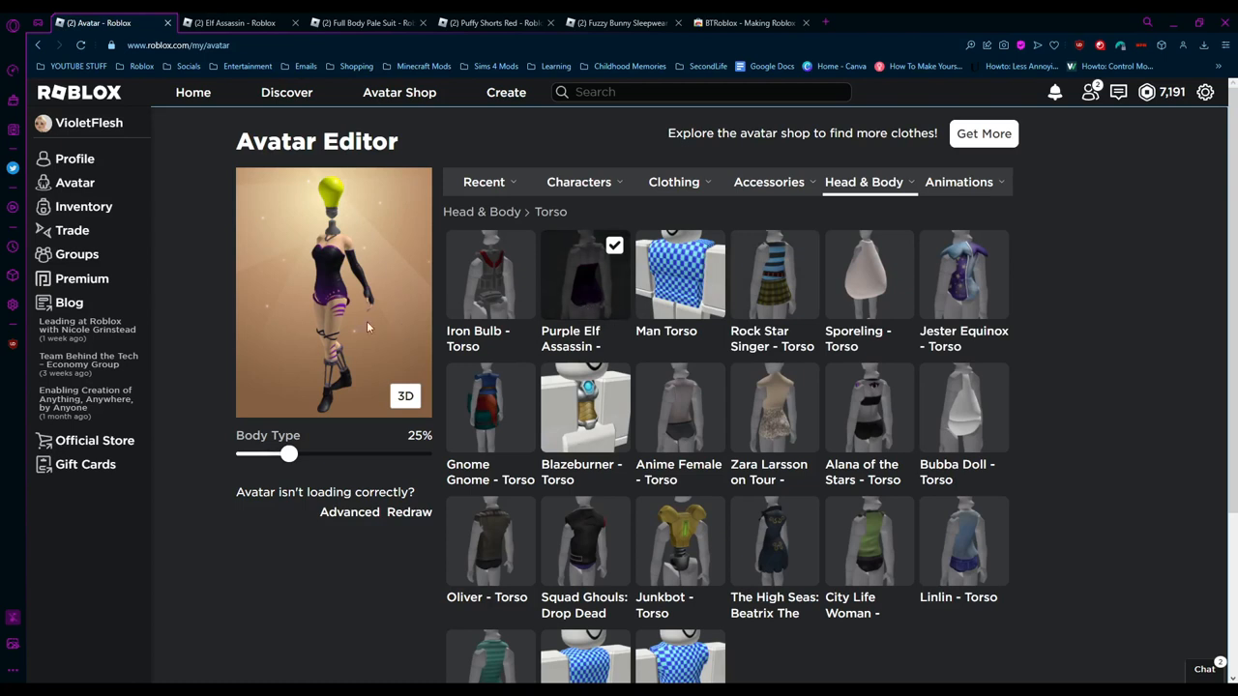
pyautogui.moveTo(335, 259)
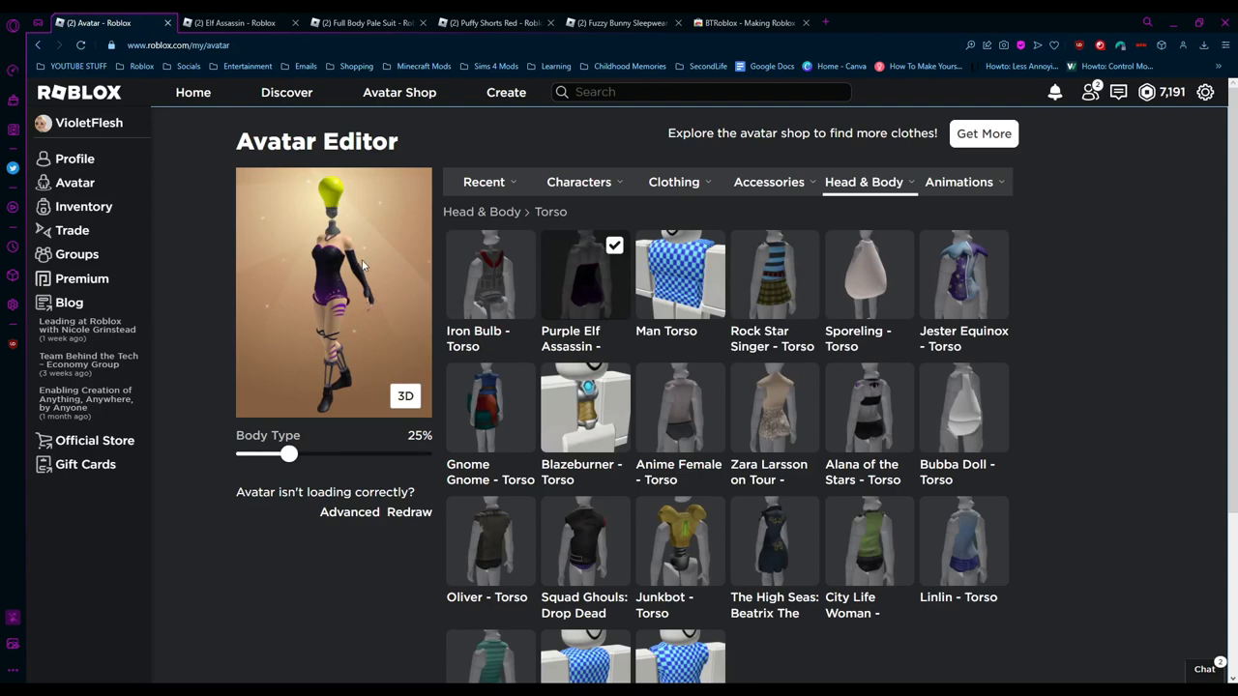
pyautogui.moveTo(286, 106)
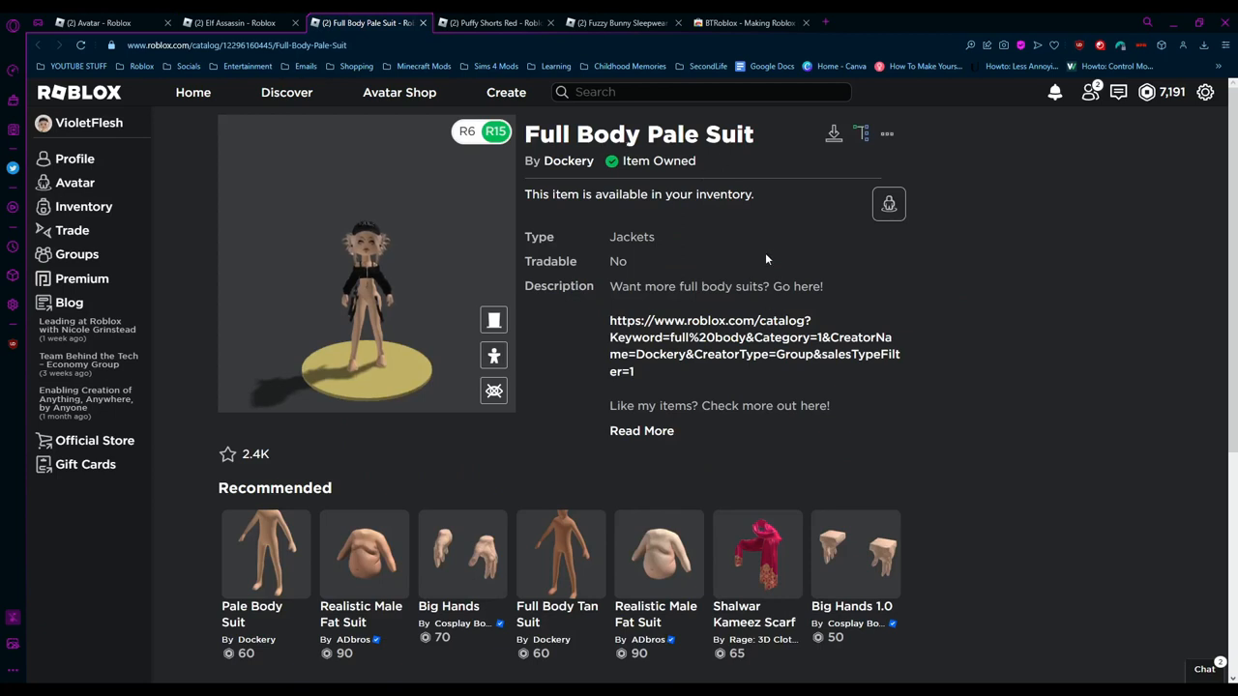
pyautogui.moveTo(569, 160)
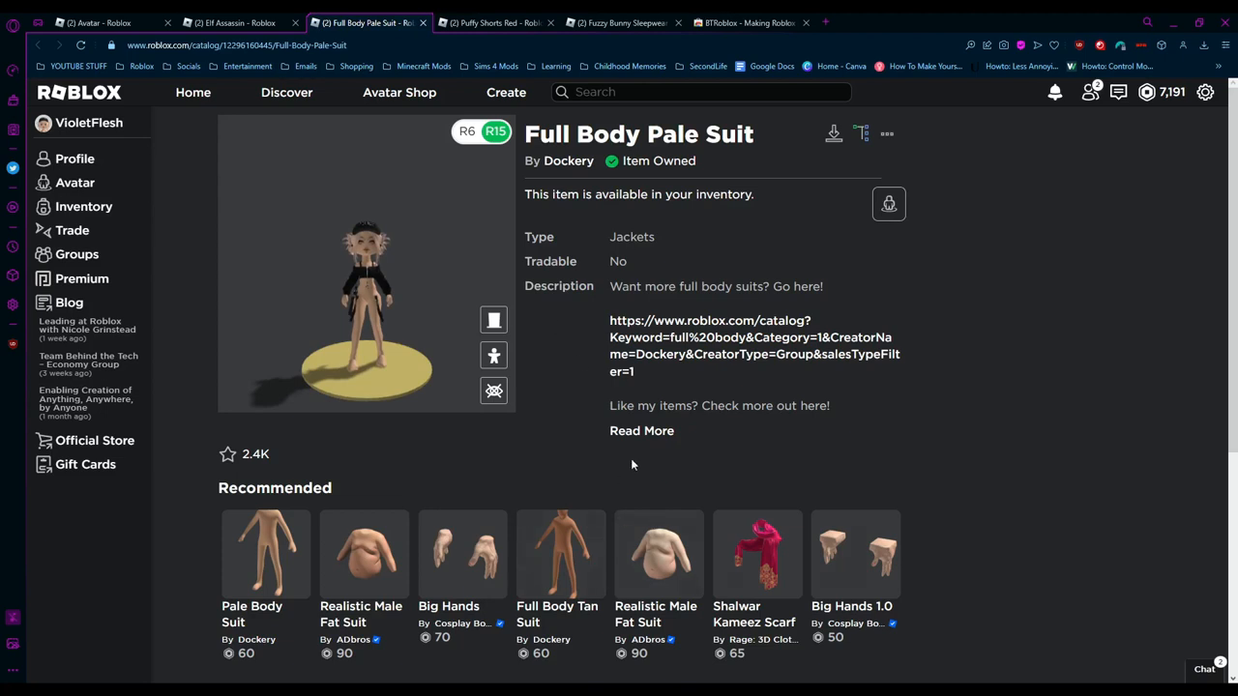
pyautogui.moveTo(604, 319)
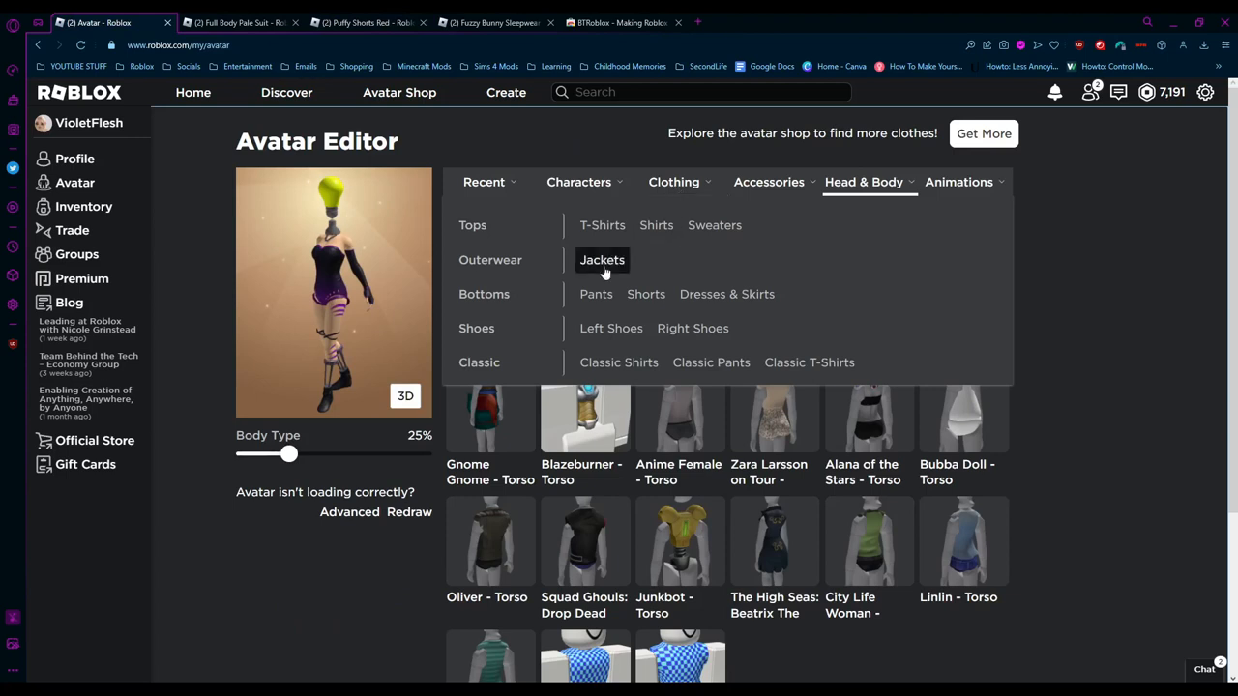
# Wear the Full Body Pale Suit from Jackets, then switch to the Puffy Shorts Red tab
pyautogui.click(601, 259)
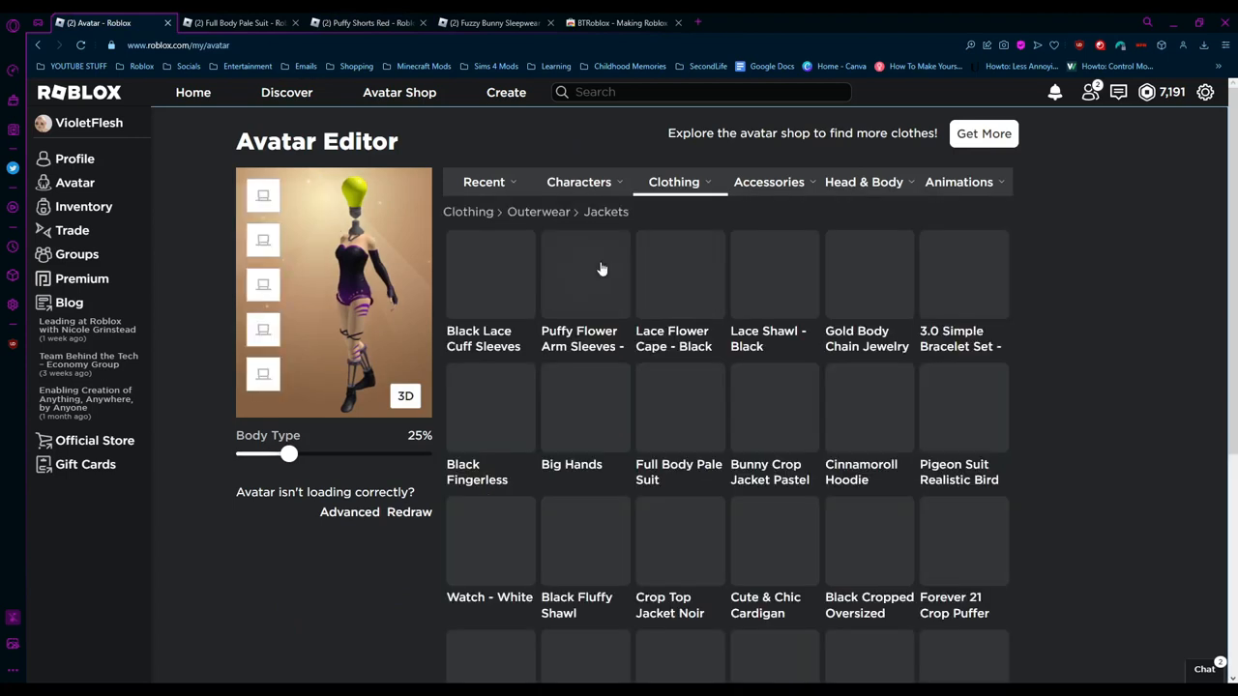
pyautogui.click(677, 406)
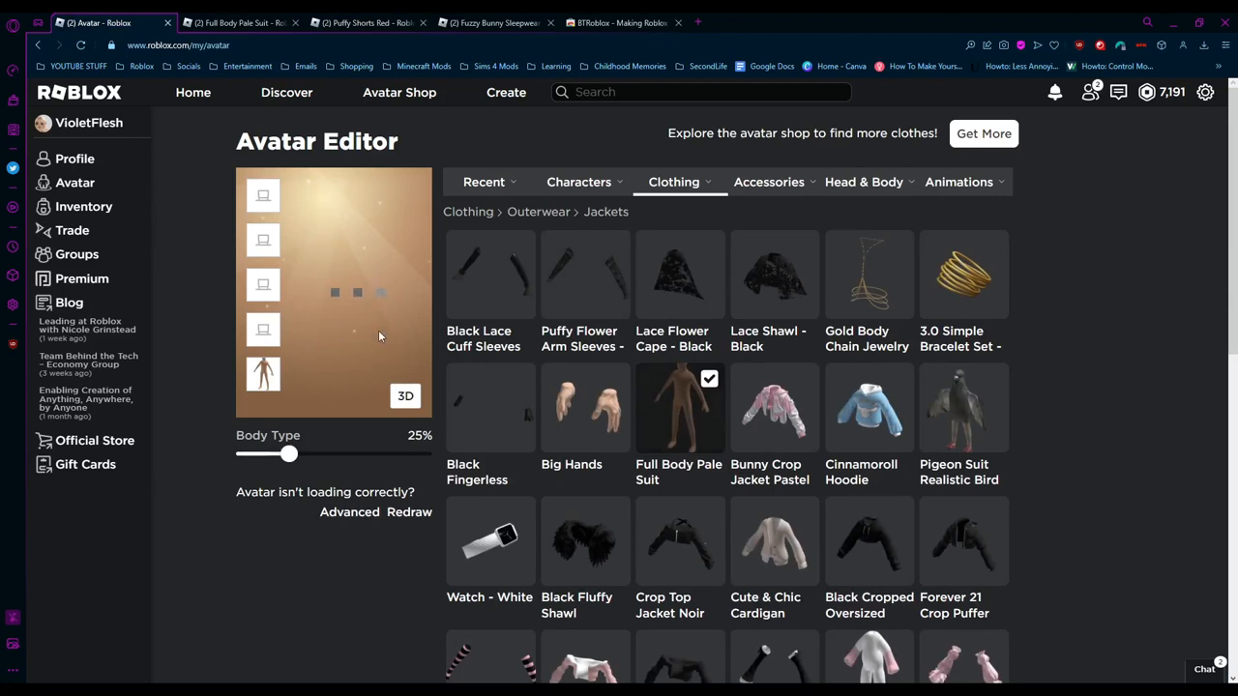
pyautogui.click(406, 395)
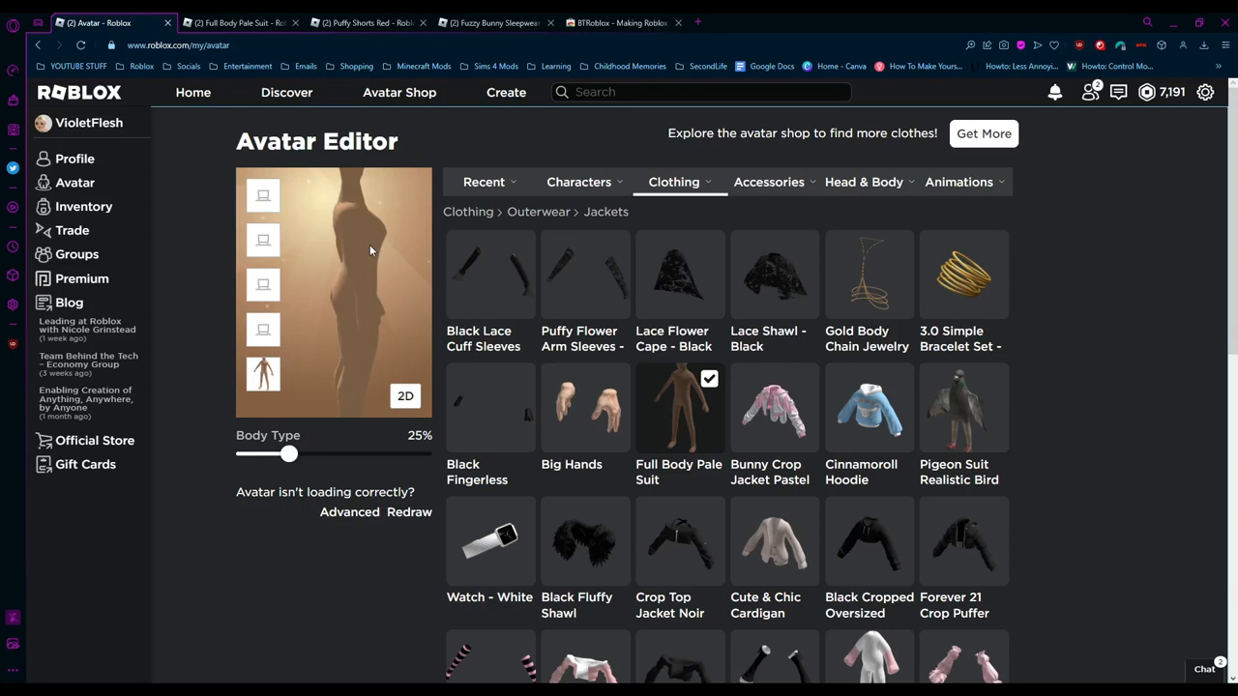
pyautogui.moveTo(372, 280)
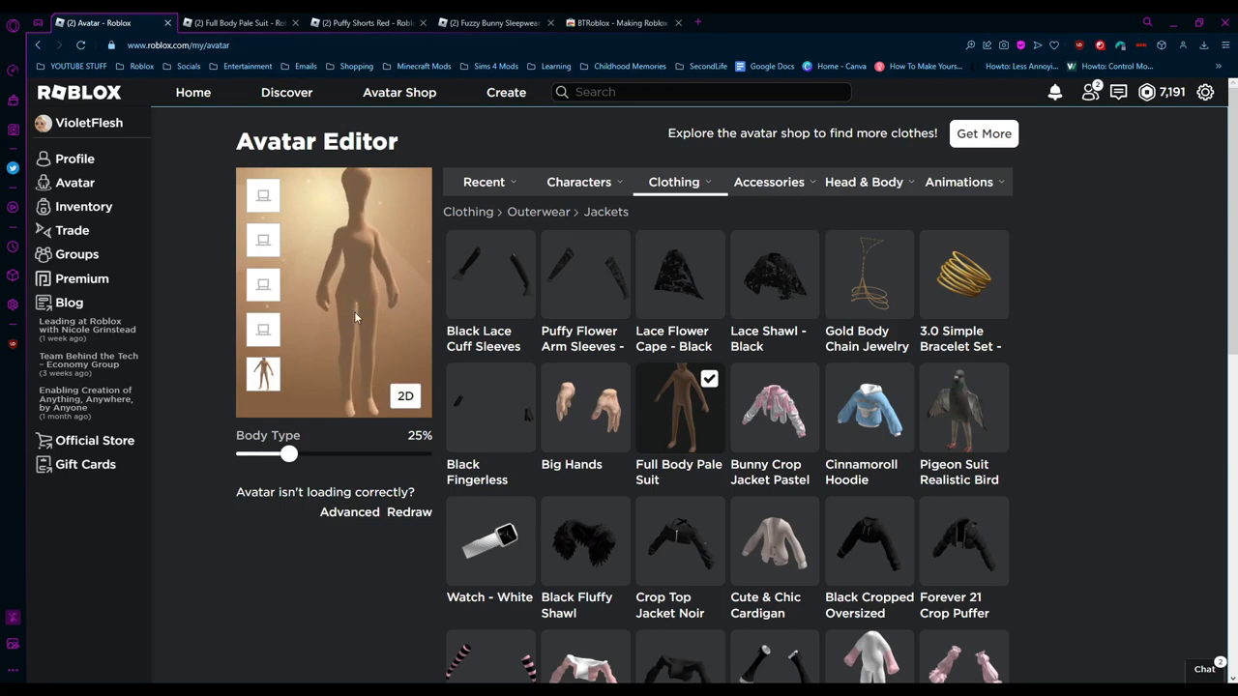
pyautogui.click(240, 23)
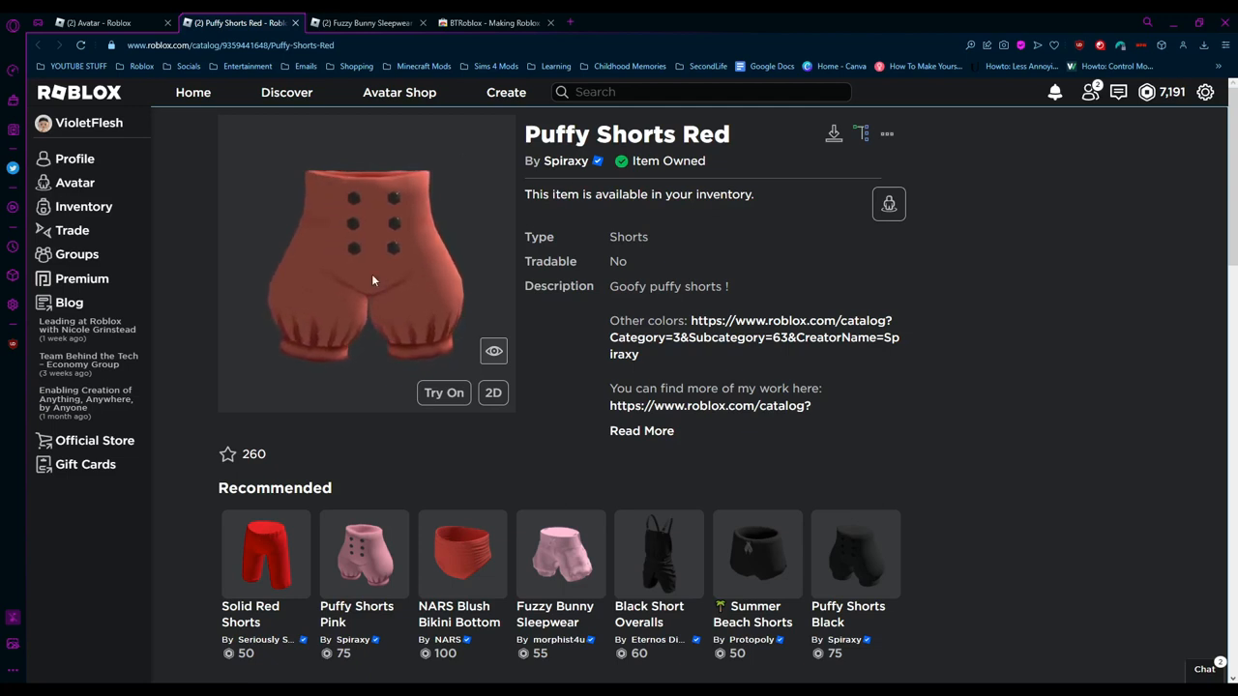
# Return to the Avatar - Roblox tab showing the T-Shirts collection
pyautogui.click(366, 23)
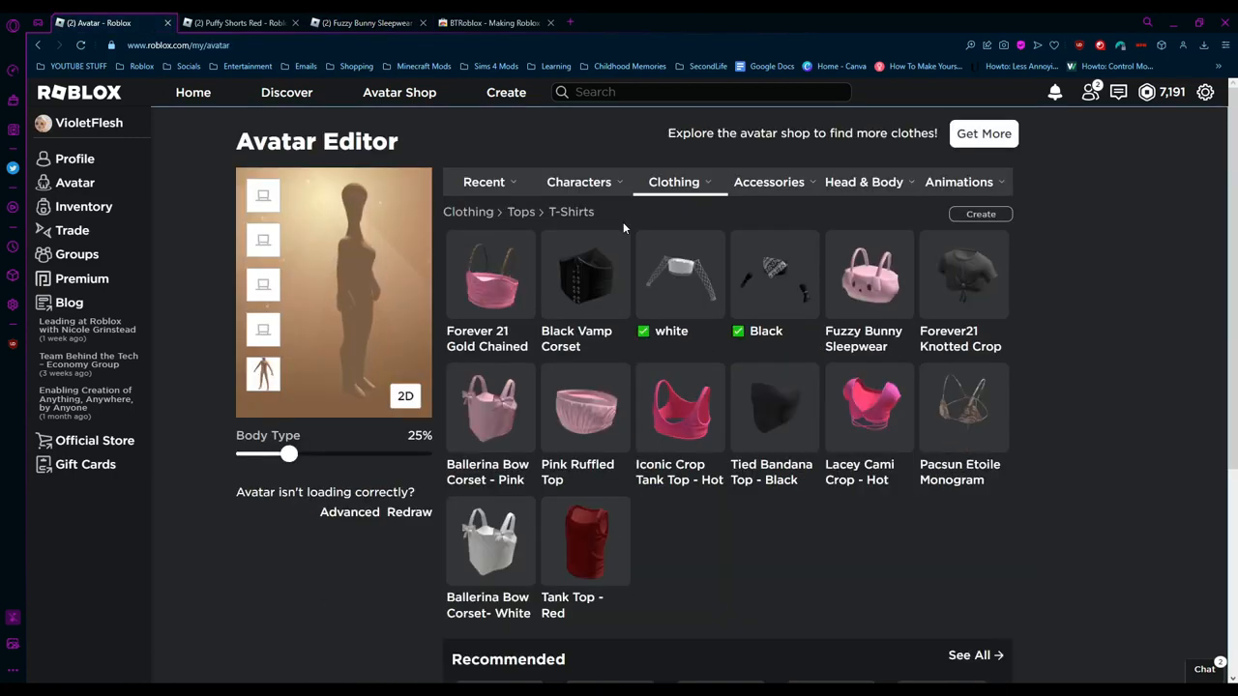
# Equip the Puffy Shorts Red from the Shorts collection
pyautogui.click(673, 182)
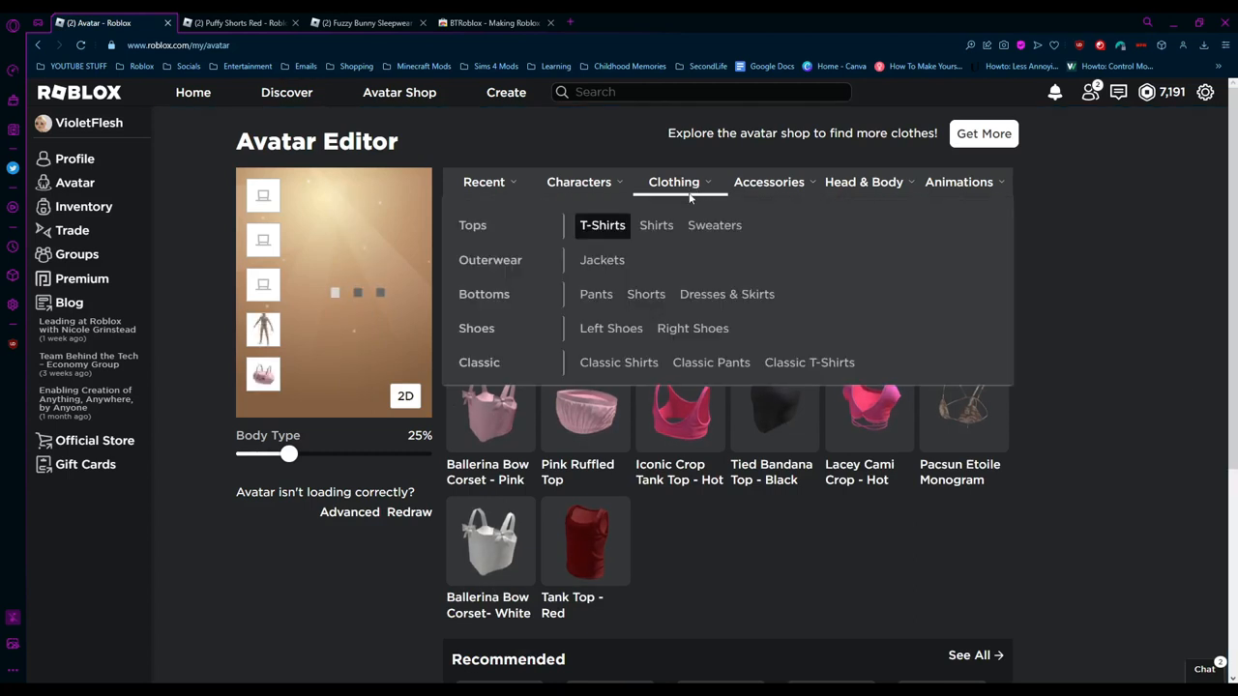
pyautogui.click(646, 293)
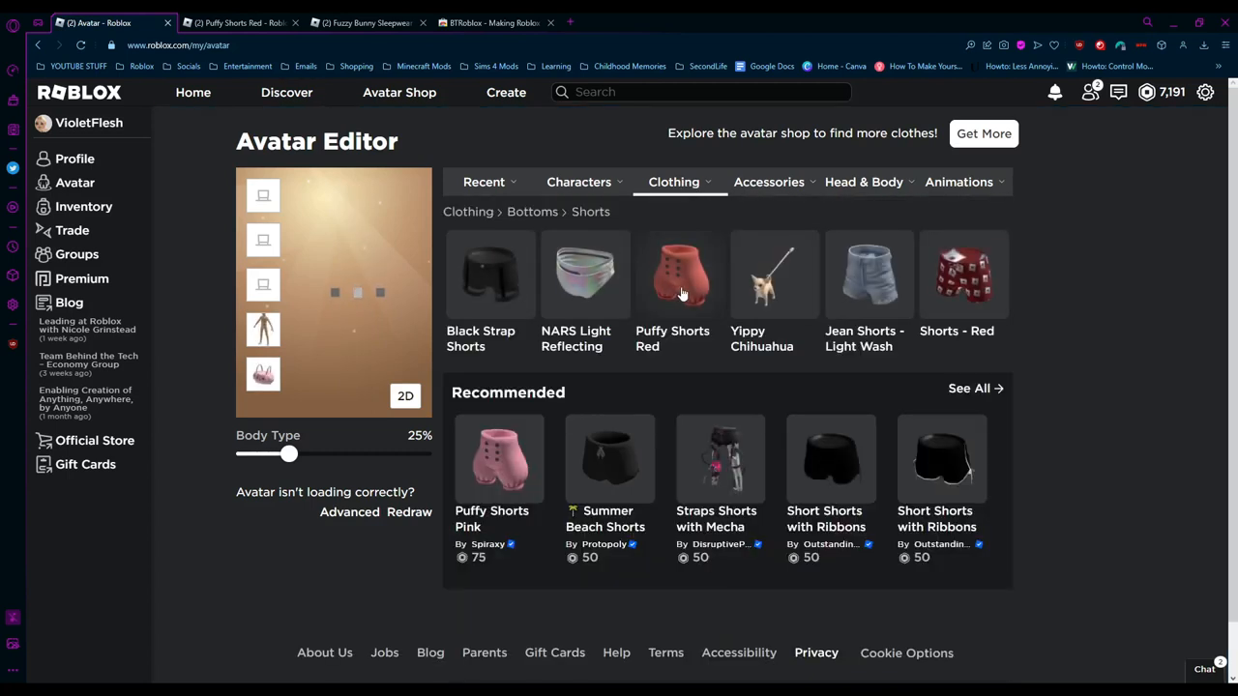
pyautogui.click(679, 274)
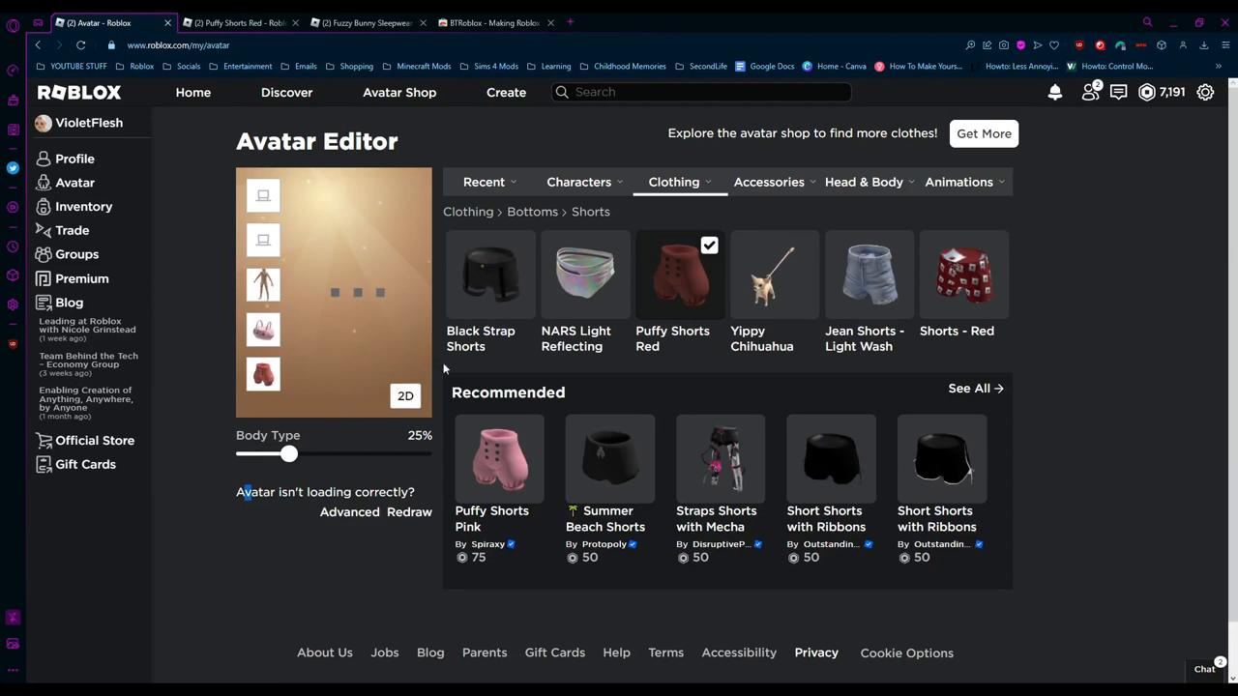
pyautogui.moveTo(288, 290)
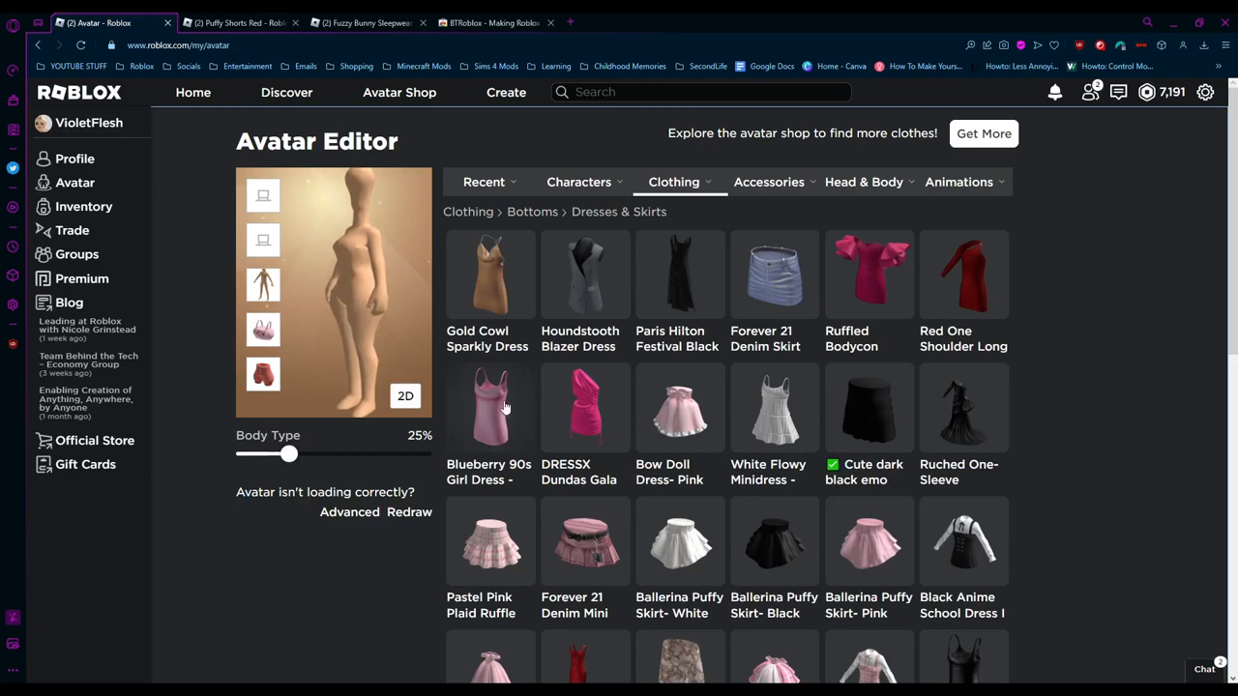
# Wear the Blueberry 90s Girl Dress and browse Head & Body for the Flowy Ponytail in Blonde
pyautogui.click(489, 406)
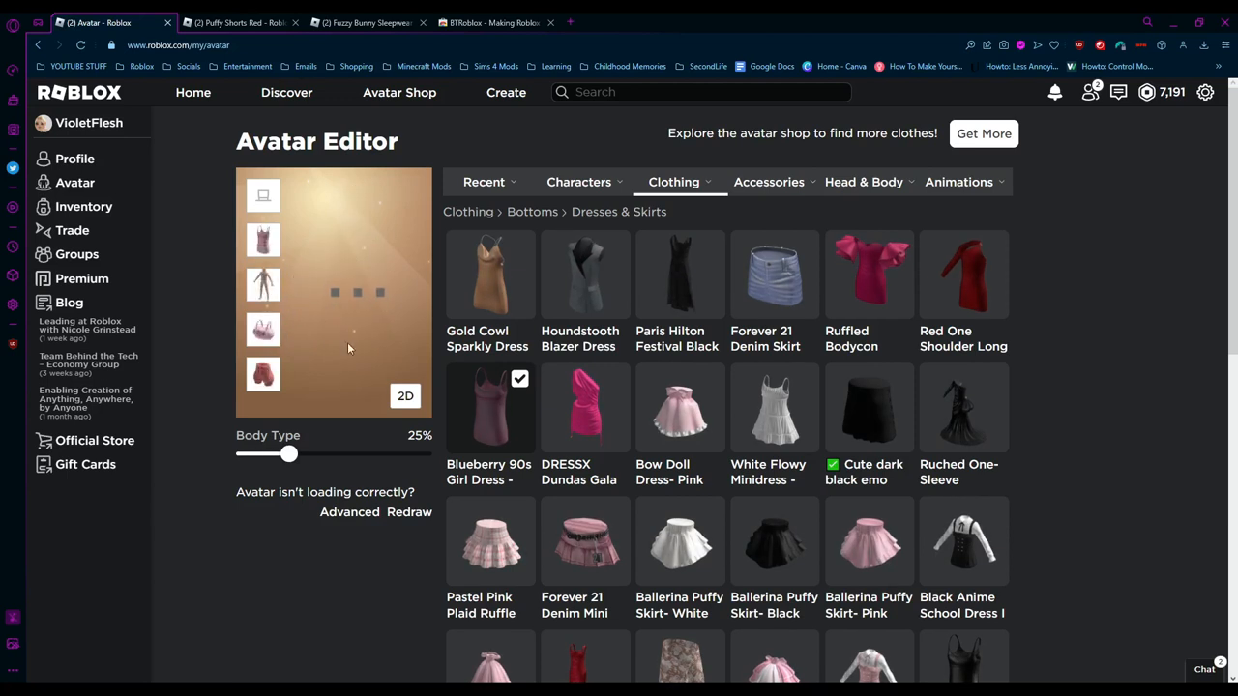
pyautogui.moveTo(338, 282)
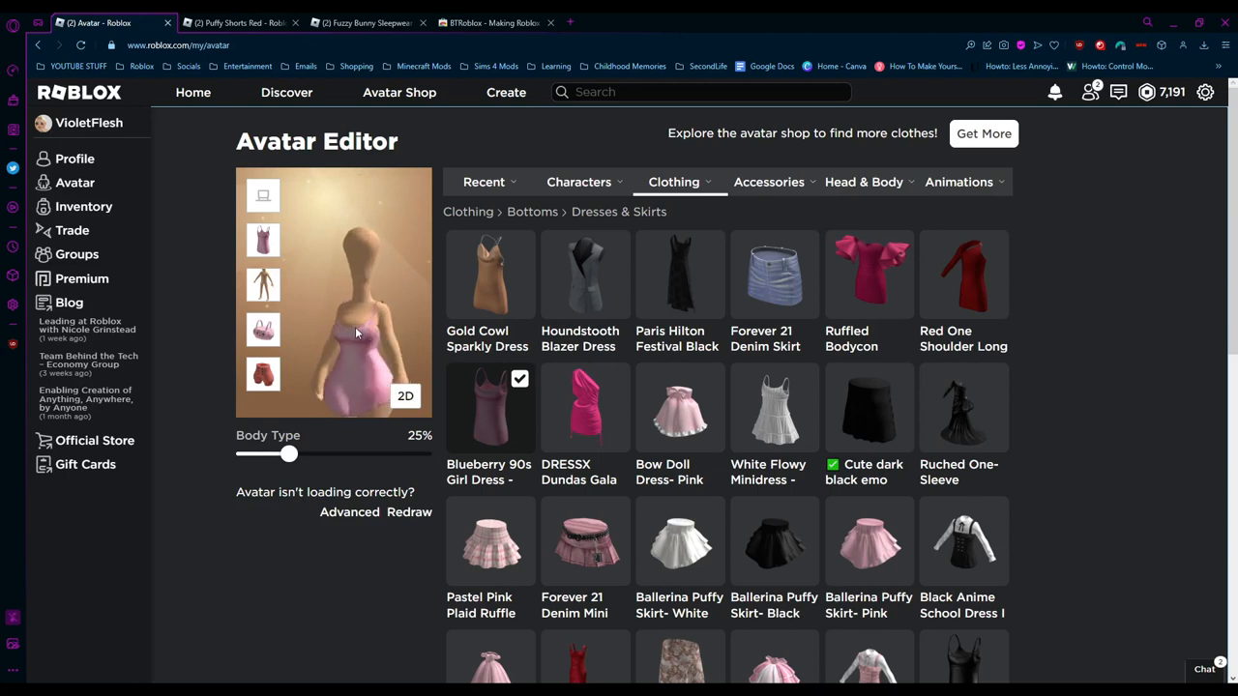
pyautogui.click(862, 182)
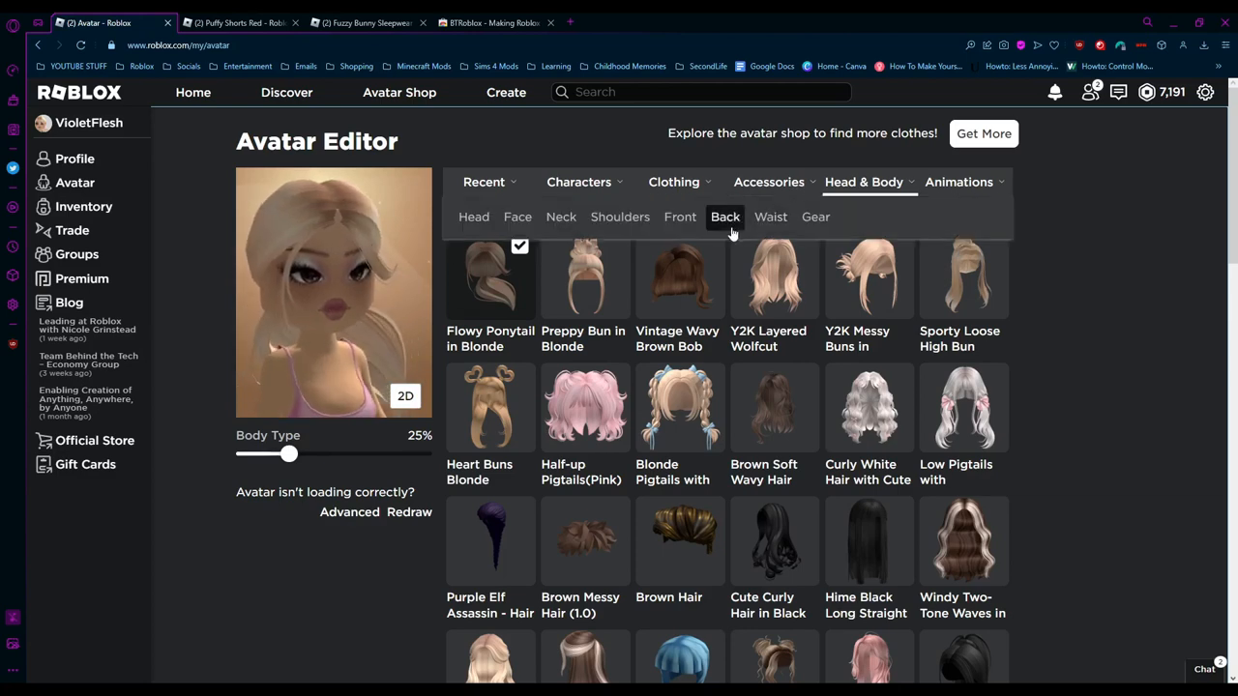
# Choose the 2000s Celebrity face, then show the Pants collection
pyautogui.click(769, 182)
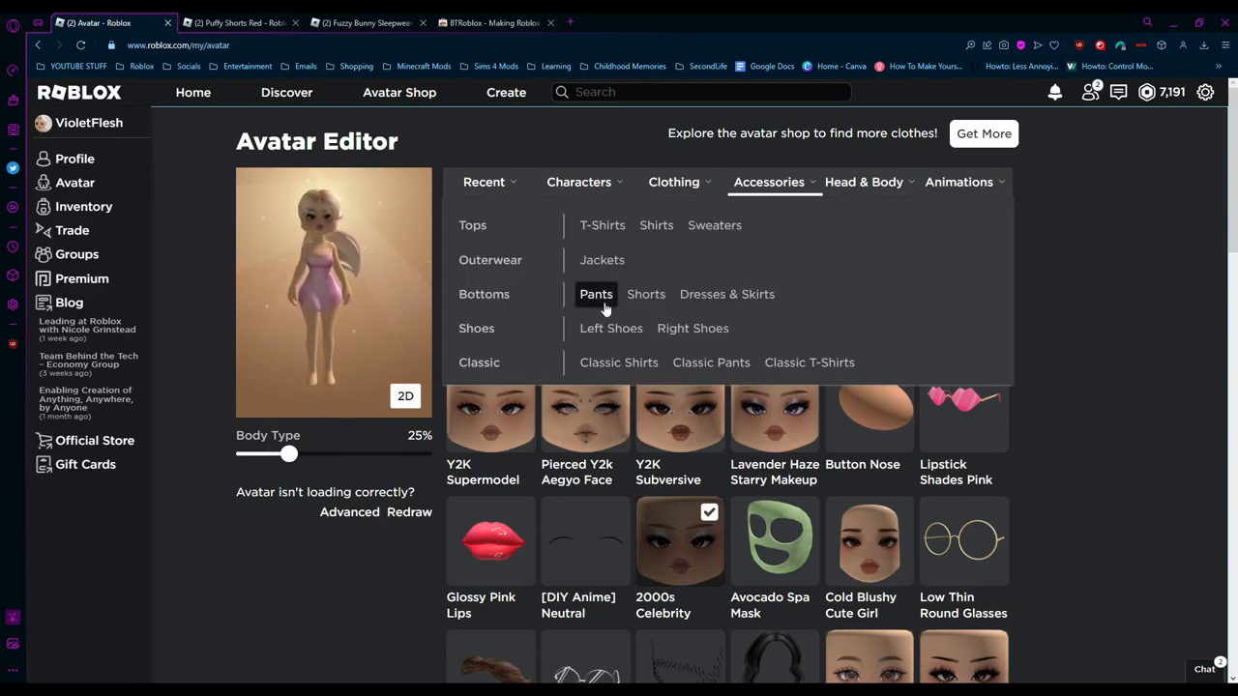
pyautogui.click(596, 294)
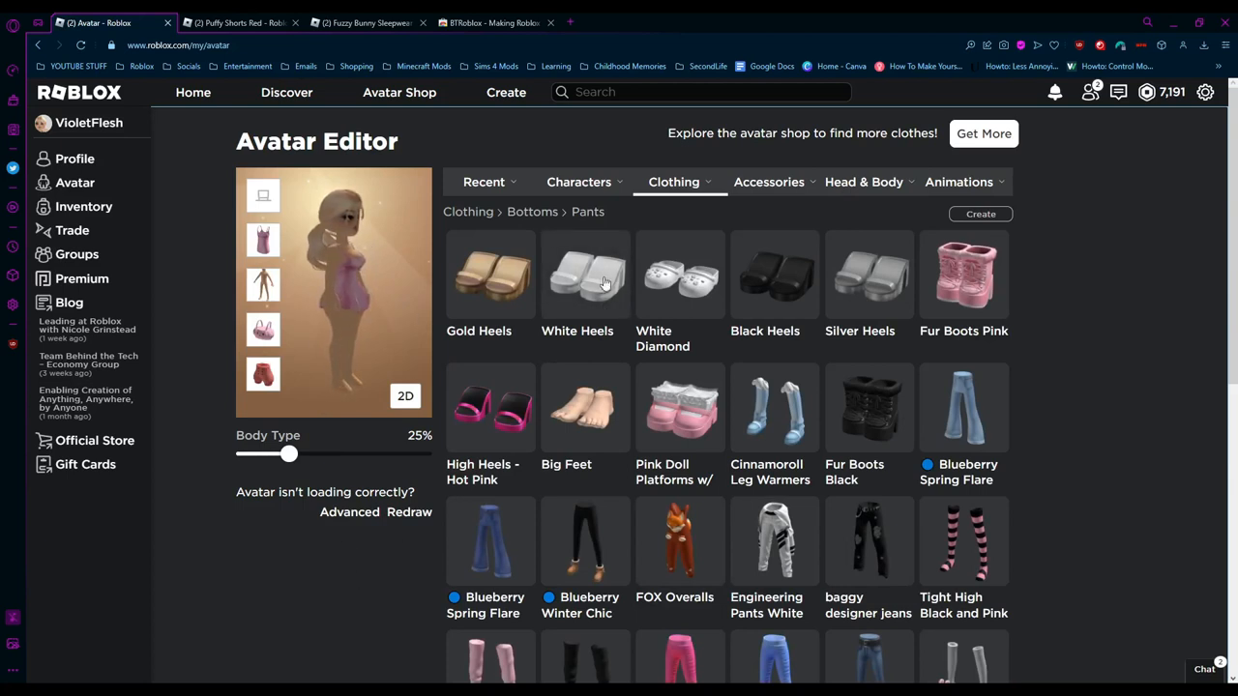
# Equip Fur Boots Pink from Pants, then show the Jackets collection
pyautogui.click(673, 182)
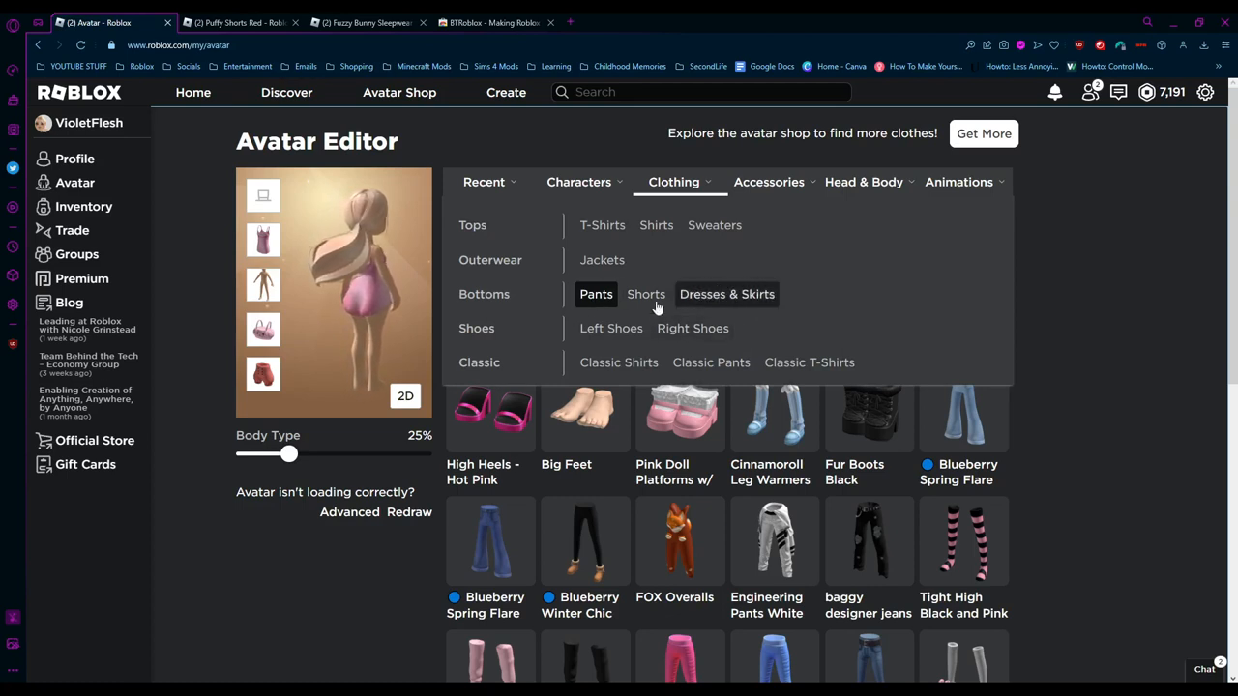
pyautogui.click(596, 294)
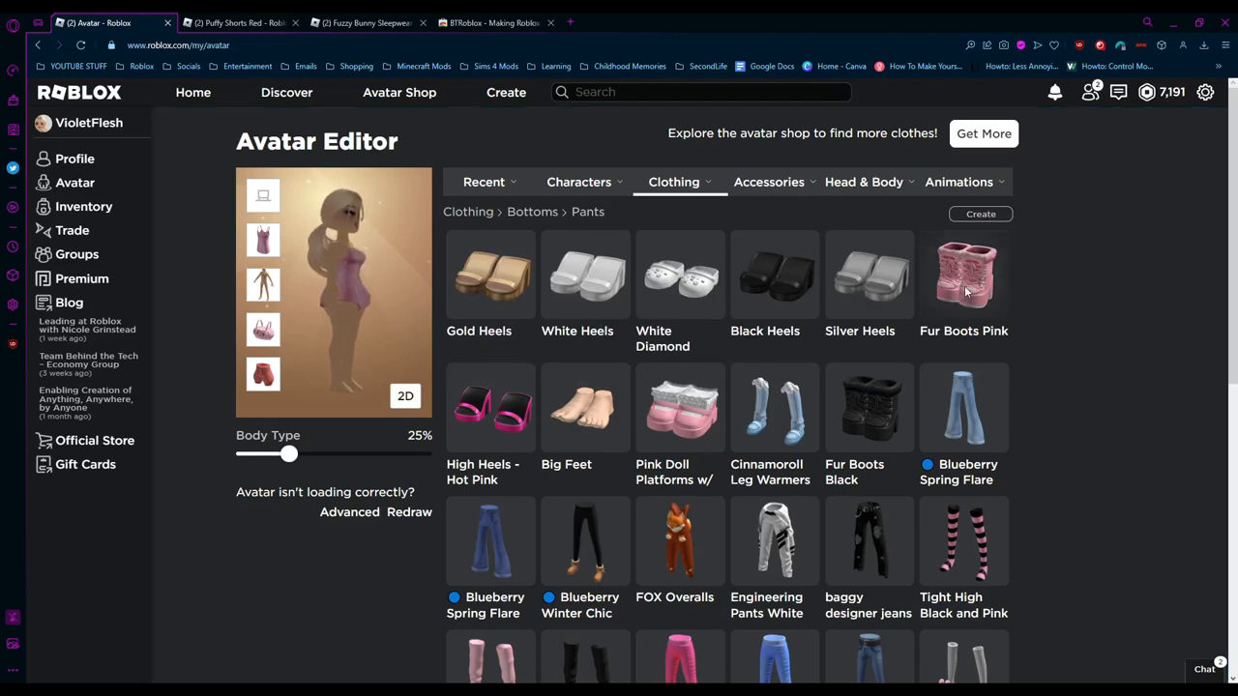
pyautogui.click(963, 275)
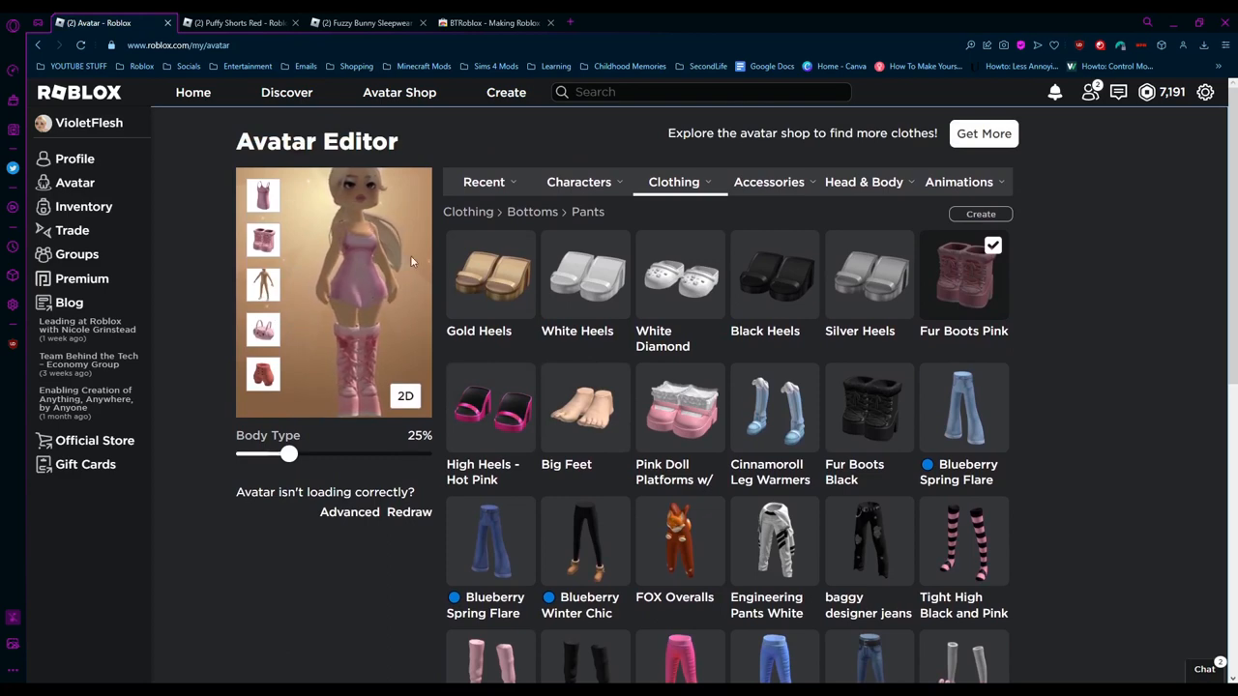
pyautogui.click(672, 182)
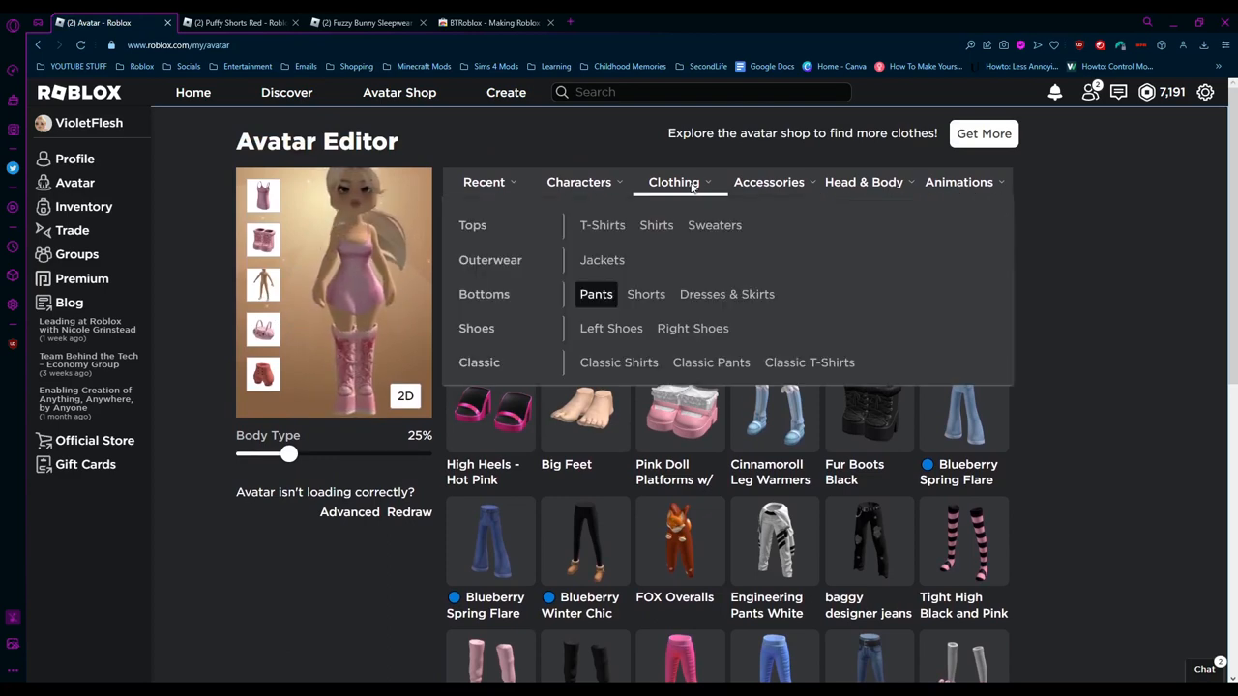
pyautogui.click(655, 225)
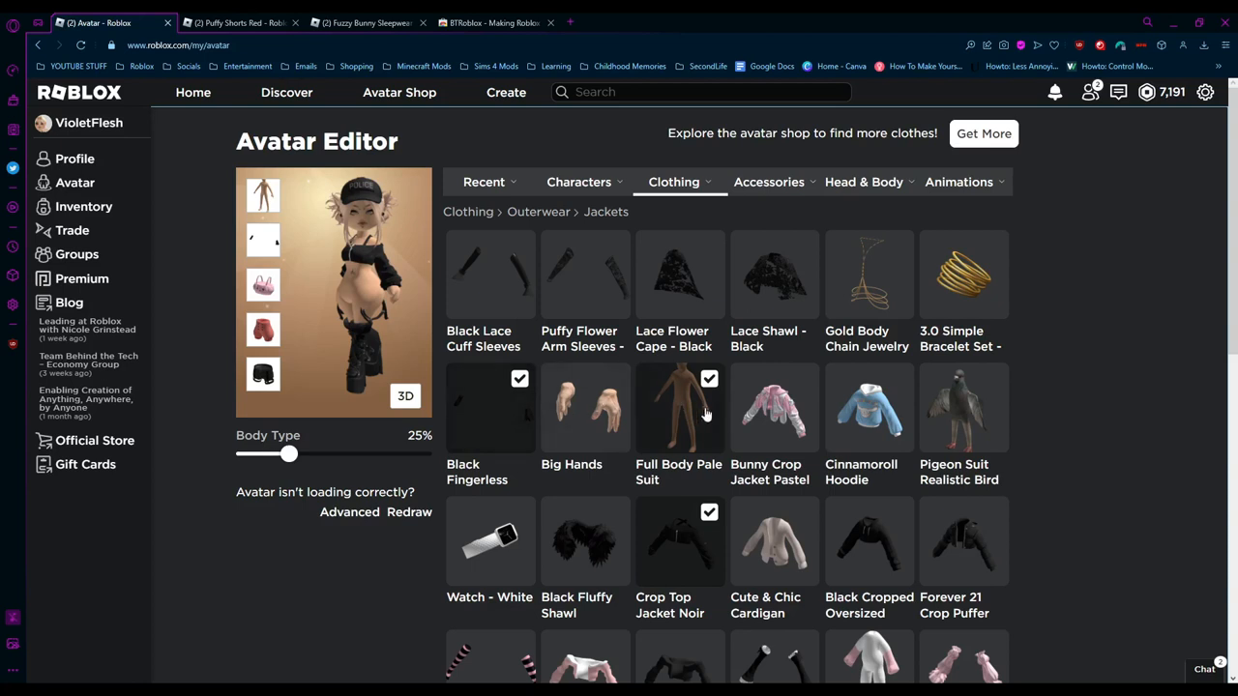
# Leave the website editor for the Roblox app's Avatar screen, closing the character list
pyautogui.click(673, 182)
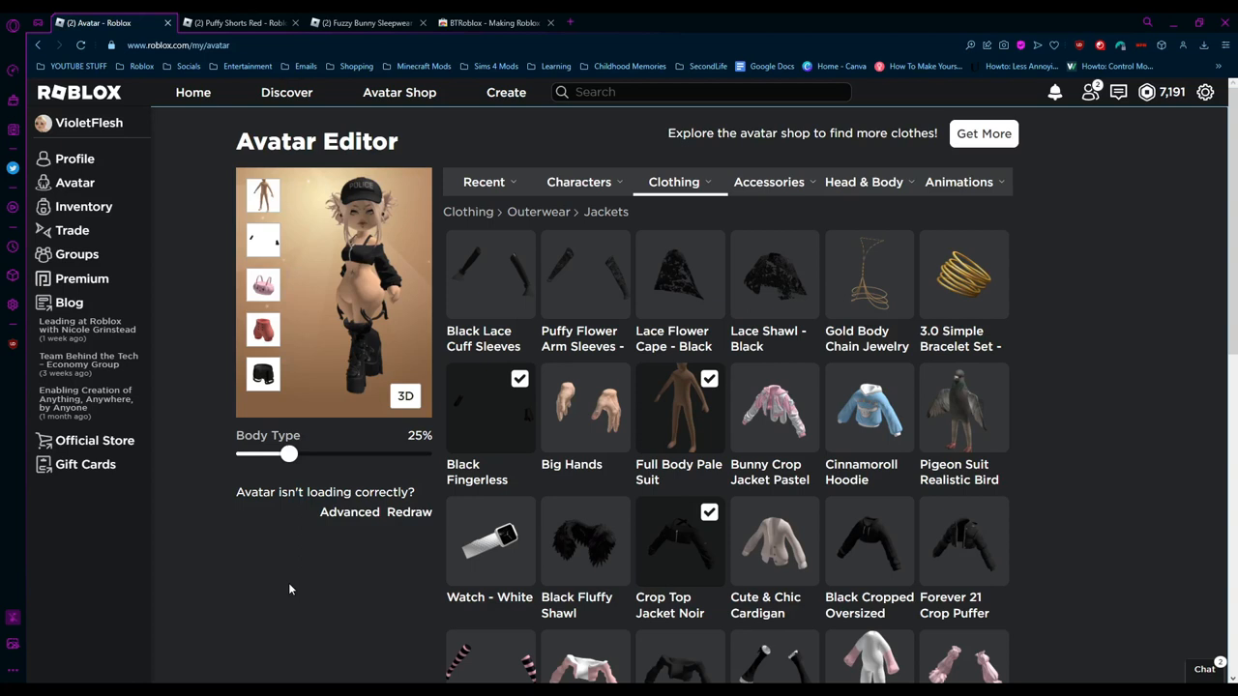
pyautogui.moveTo(302, 592)
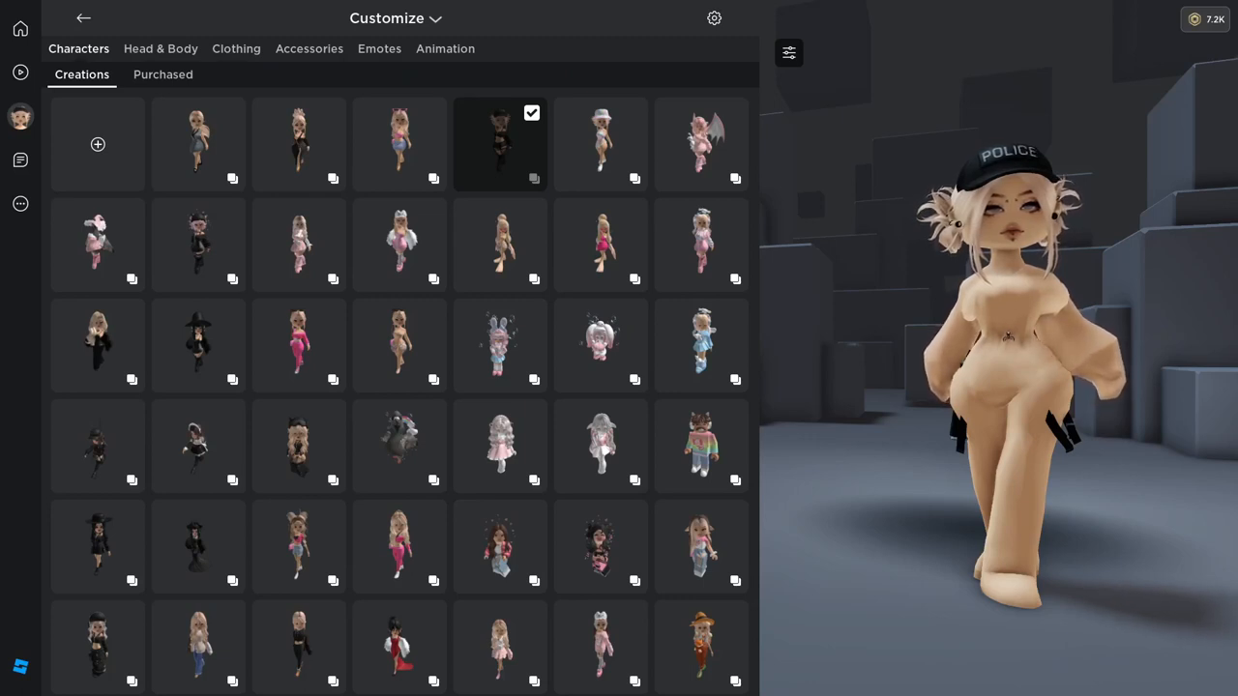
pyautogui.click(83, 18)
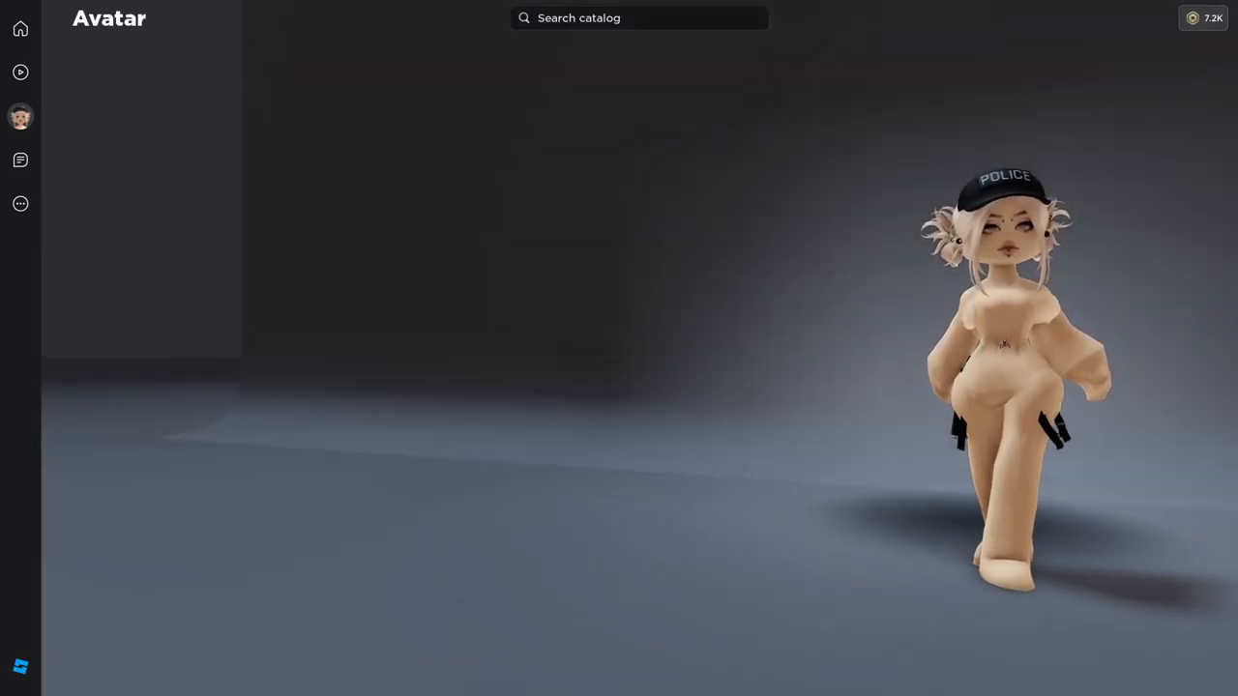
# From Customize > Characters > Creations, apply the denim-skirt character, then the pink dress character with white wings
pyautogui.click(20, 116)
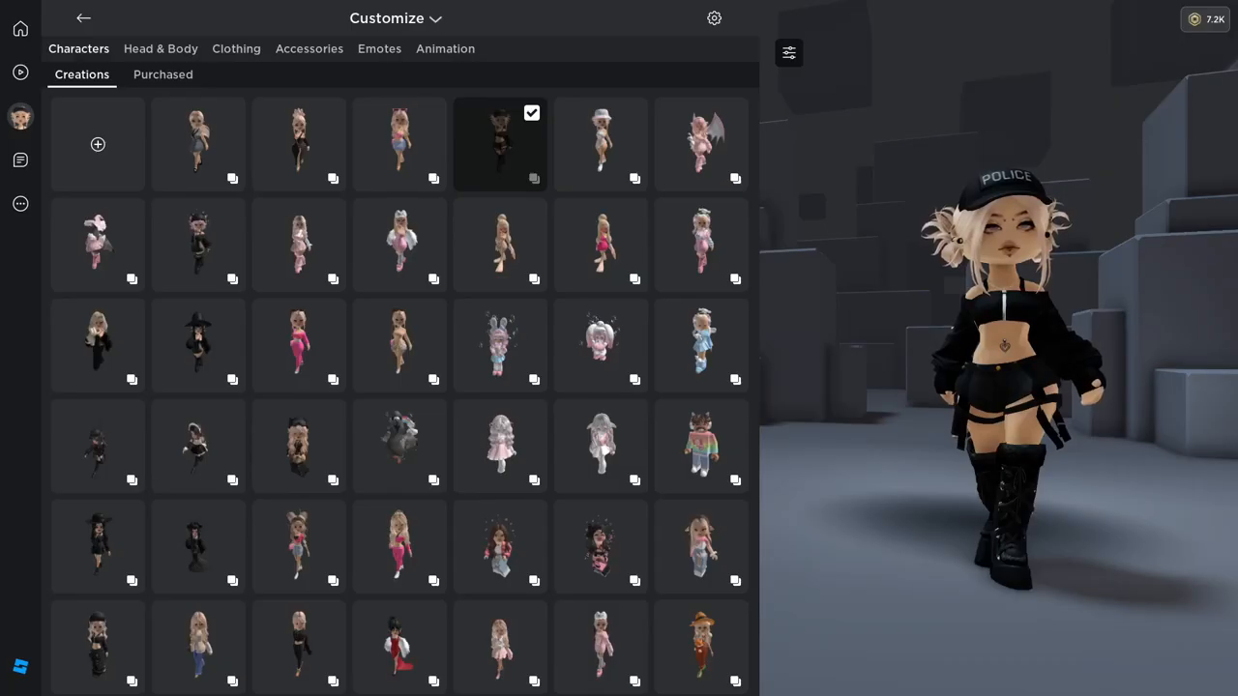
pyautogui.click(398, 143)
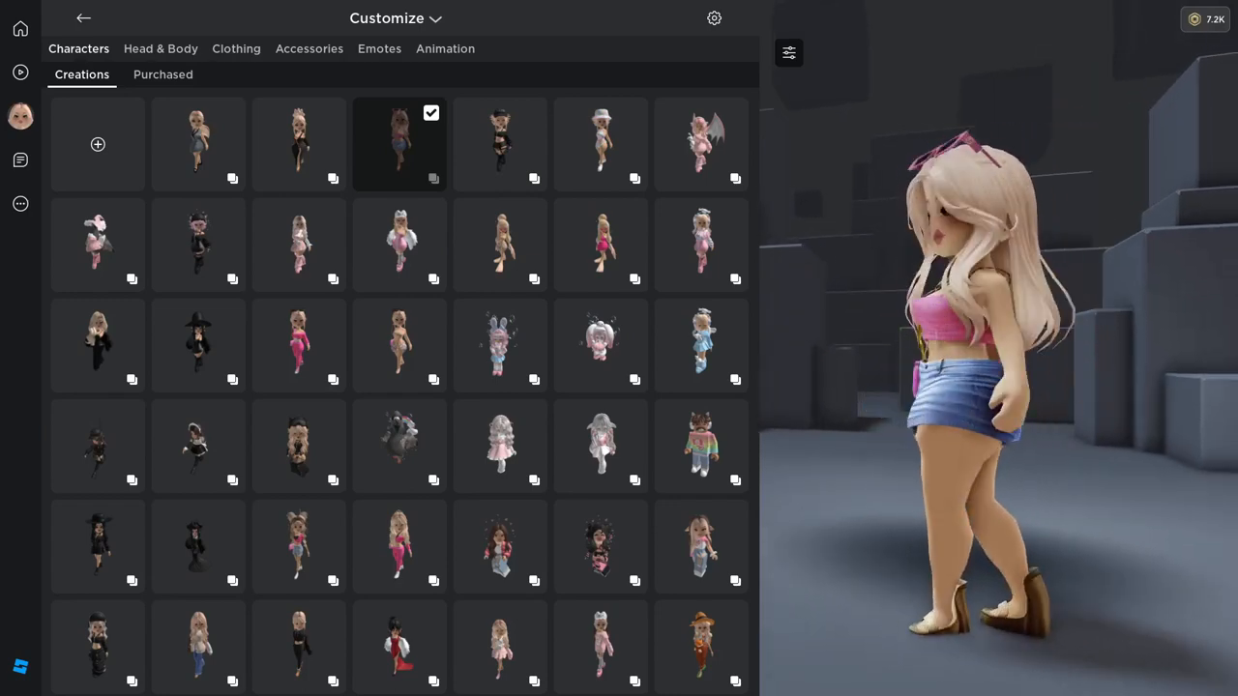
pyautogui.click(399, 244)
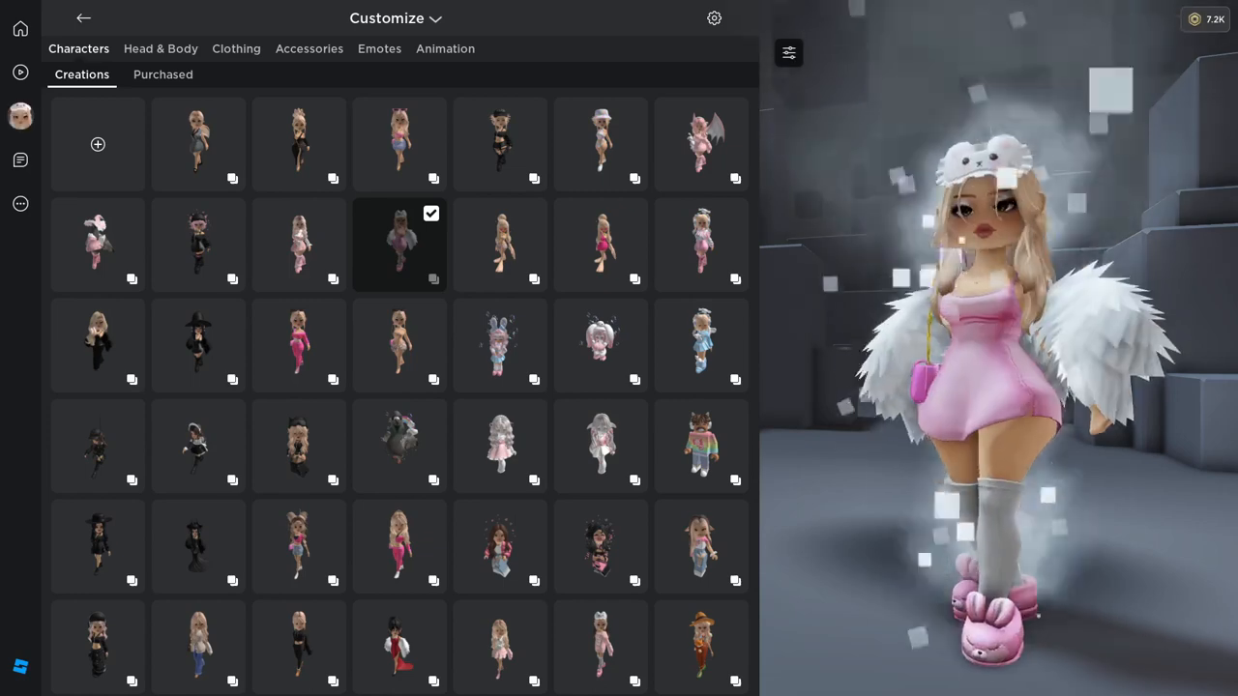